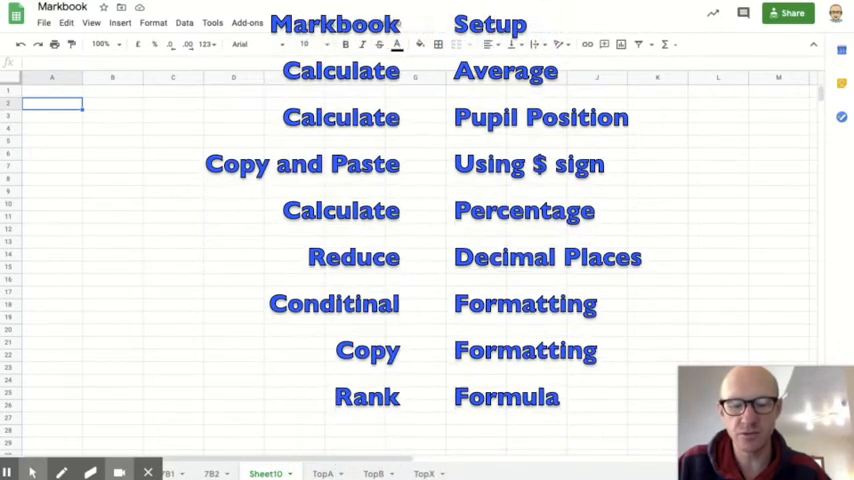
- Add an SEN heading in C3 beside the Standardised Data column of pupil scores
{"action": "scroll", "scroll_direction": "down", "scroll_amount": 3}
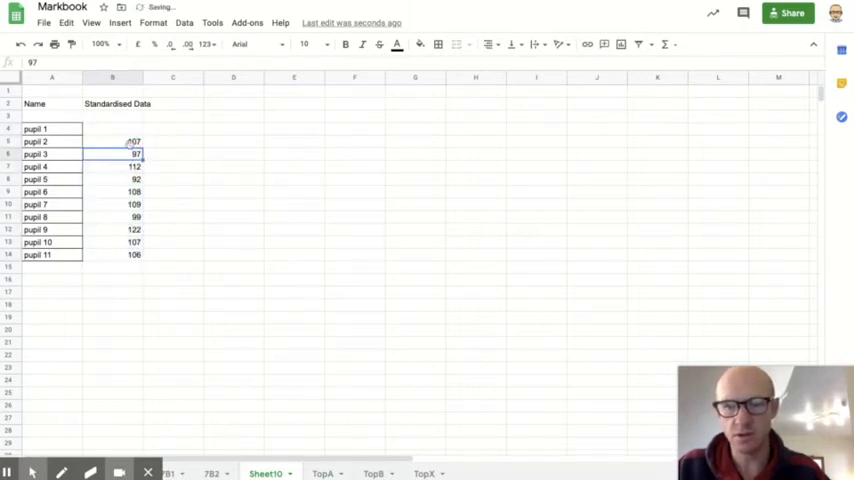
{"action": "left_click", "coordinate": [112, 140]}
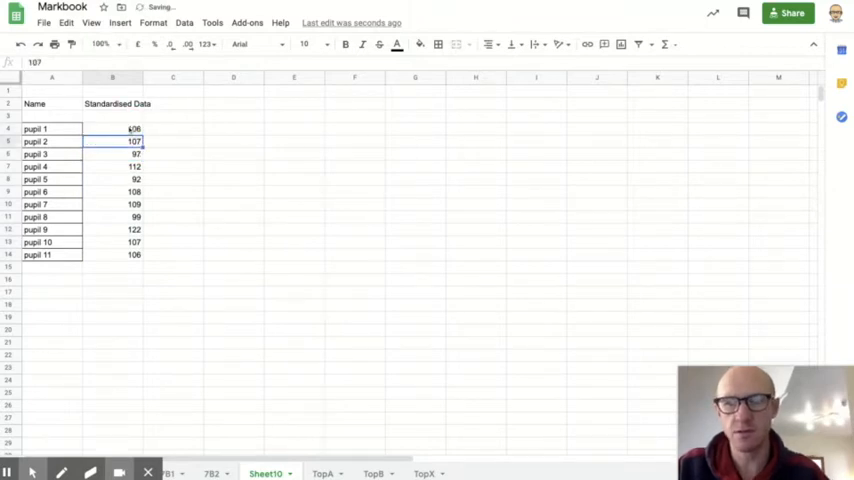
{"action": "left_click", "coordinate": [112, 168]}
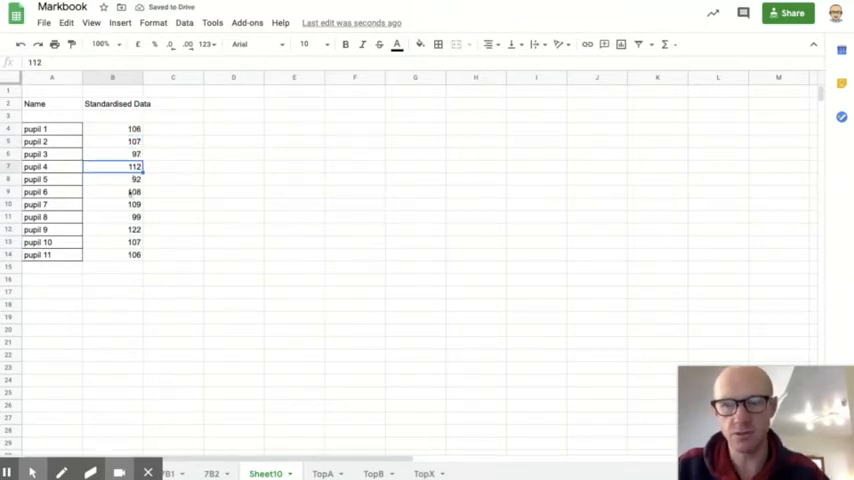
{"action": "left_click", "coordinate": [172, 128]}
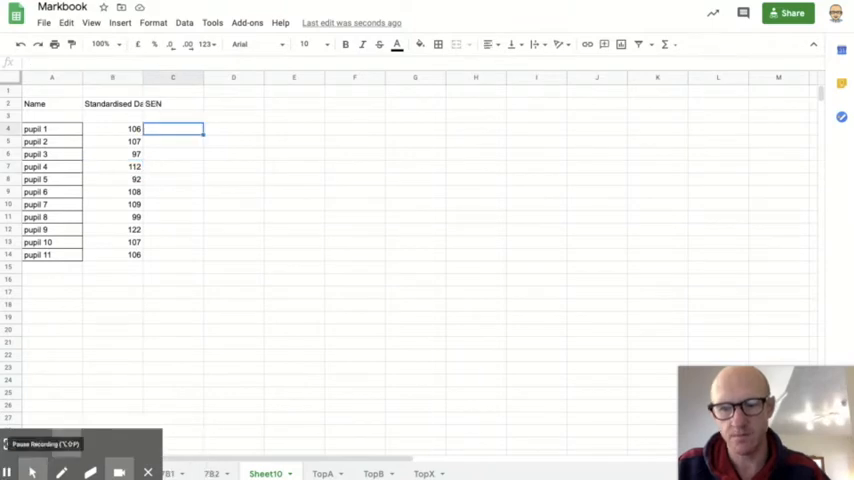
- Note pupils' SEN needs in column C and paste report comments into D5:D15
{"action": "left_click", "coordinate": [172, 140]}
{"action": "type", "text": "S"}
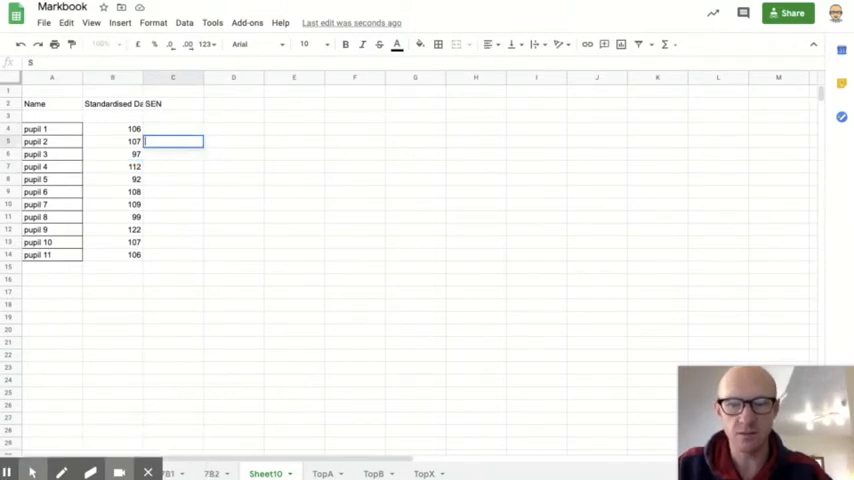
{"action": "type", "text": "Level 2 dyslexic"}
{"action": "left_click", "coordinate": [234, 102]}
{"action": "type", "text": "Report"}
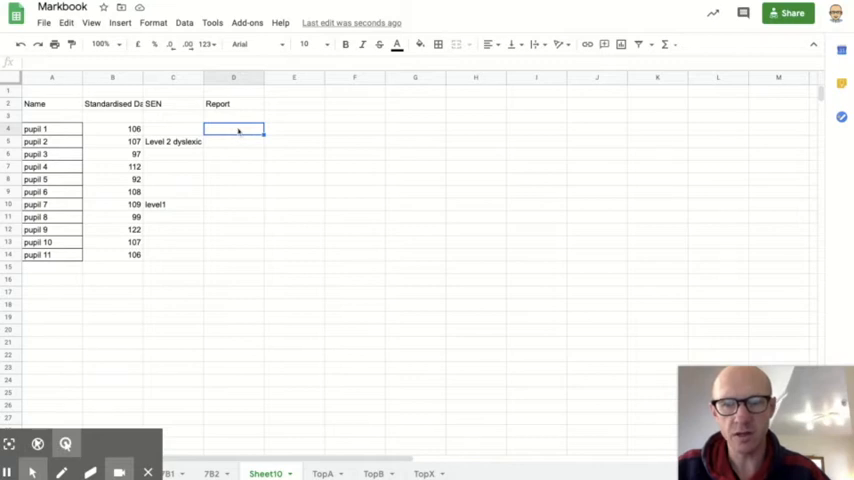
{"action": "key", "text": "ctrl+v"}
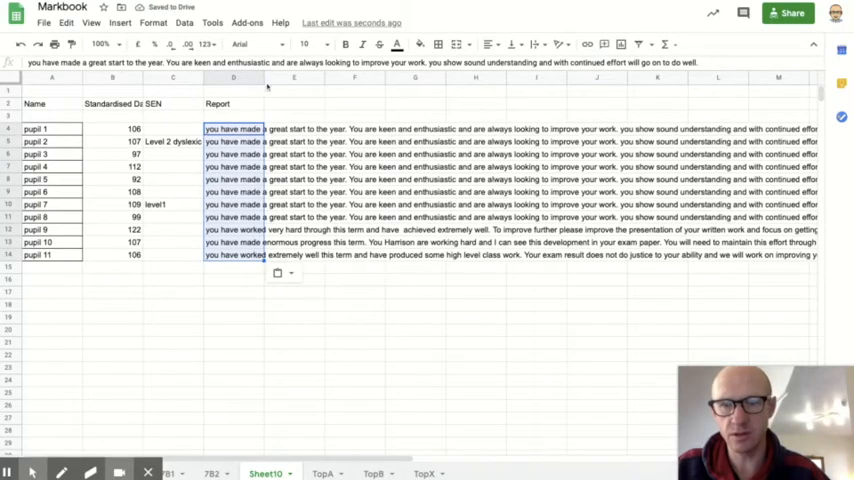
- Narrow the Report column and enter Year 7 Exam percentages in column E
{"action": "left_click", "coordinate": [234, 78]}
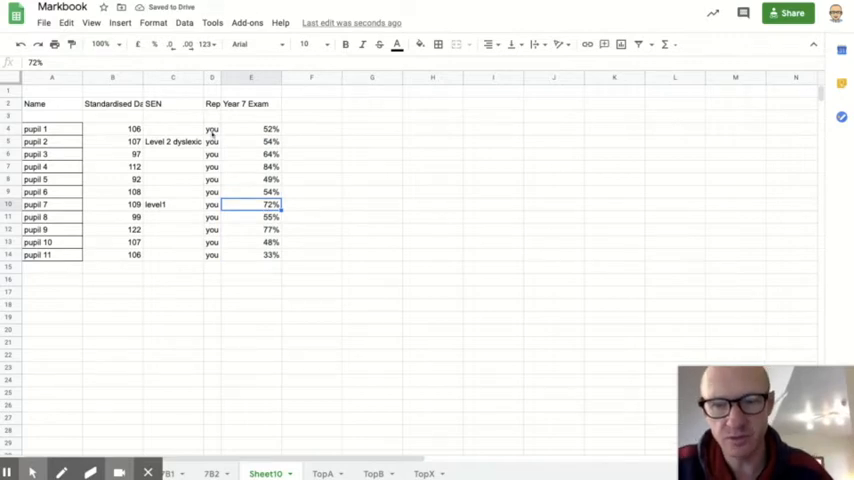
{"action": "left_click", "coordinate": [212, 128]}
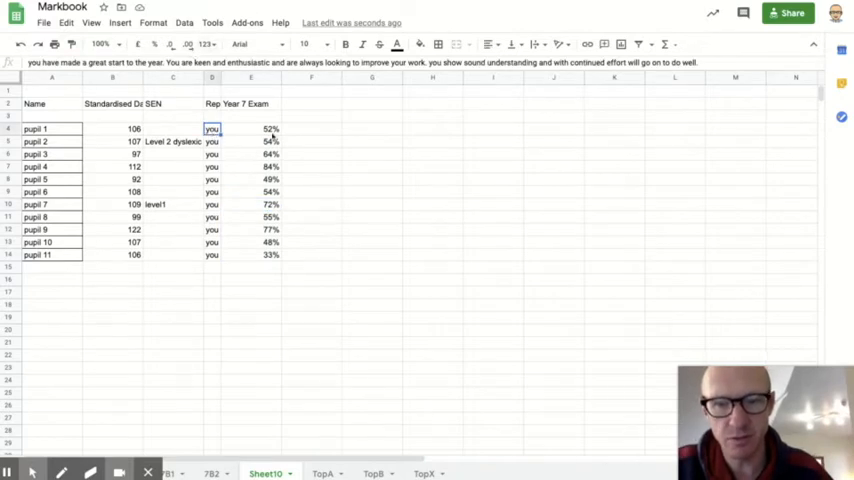
{"action": "left_click", "coordinate": [252, 128]}
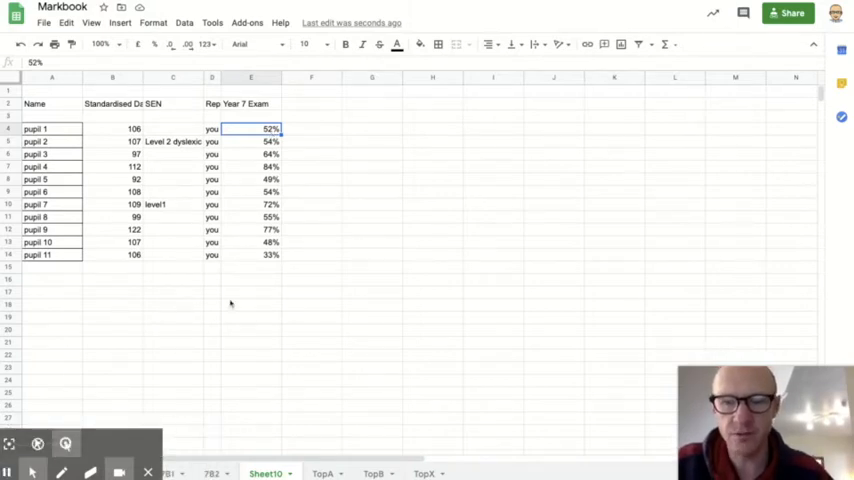
{"action": "mouse_move", "coordinate": [278, 194]}
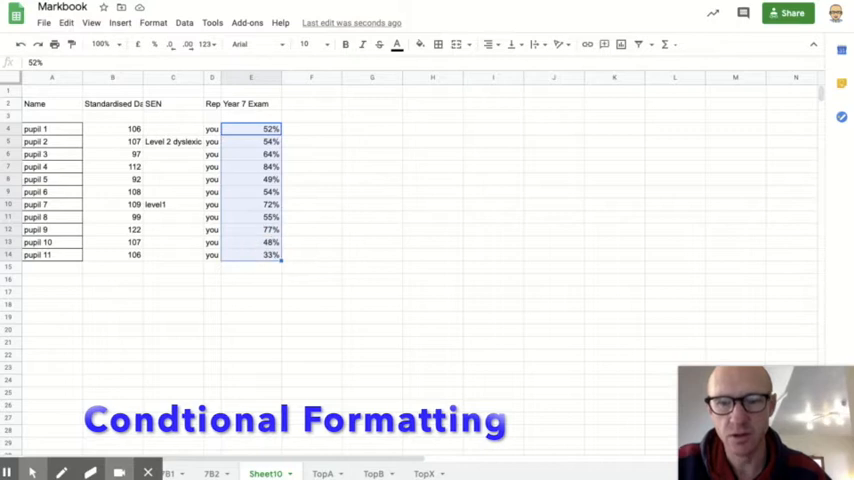
- Apply a red-to-green colour-scale conditional format to the Year 7 Exam percentages E5:E15
{"action": "left_click", "coordinate": [152, 22]}
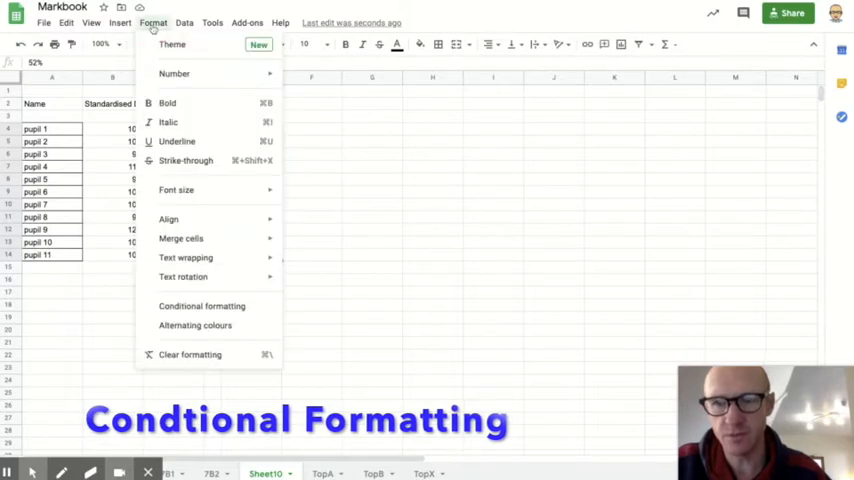
{"action": "mouse_move", "coordinate": [200, 306]}
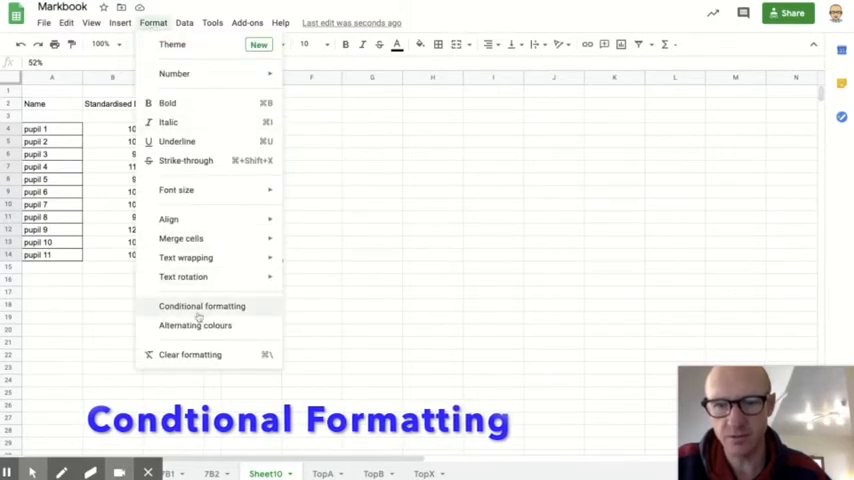
{"action": "left_click", "coordinate": [200, 306]}
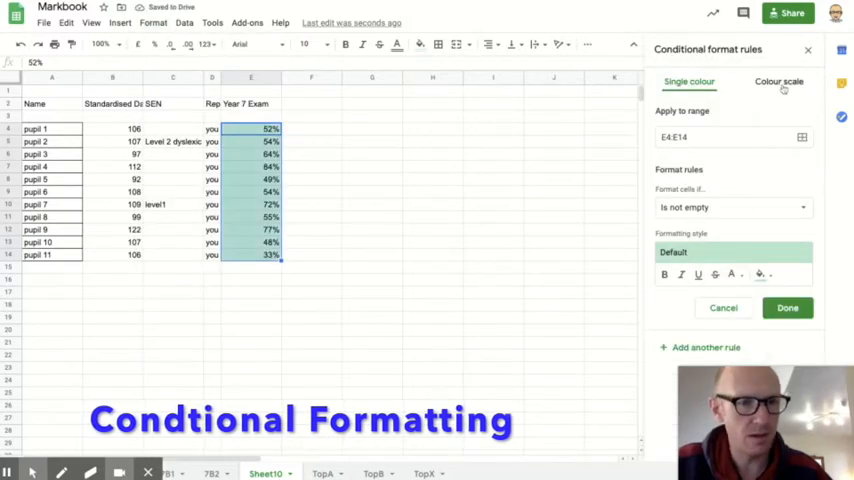
{"action": "left_click", "coordinate": [780, 80]}
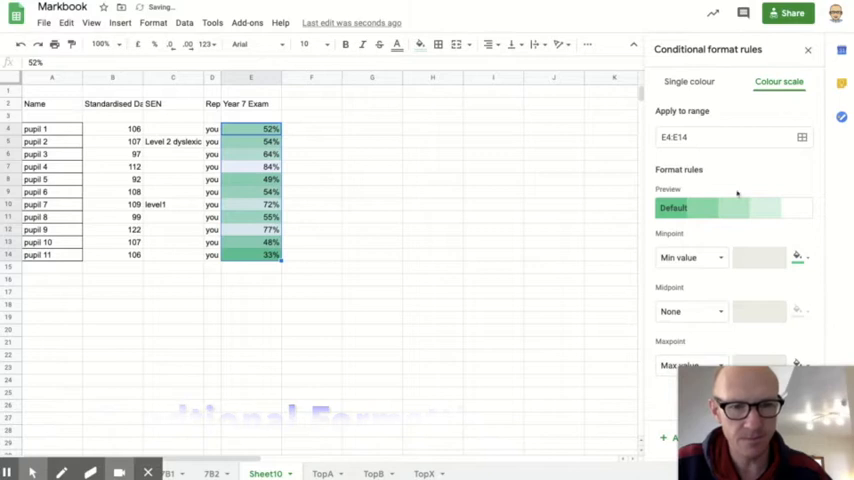
{"action": "left_click", "coordinate": [732, 208]}
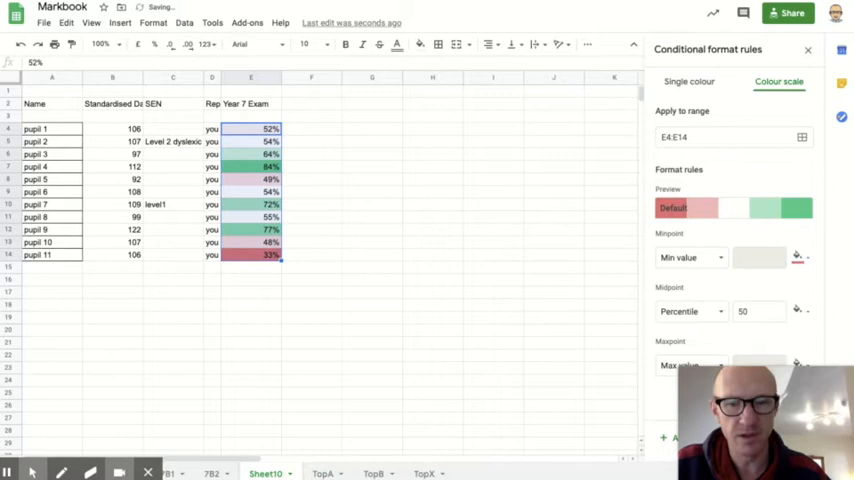
{"action": "mouse_move", "coordinate": [360, 232]}
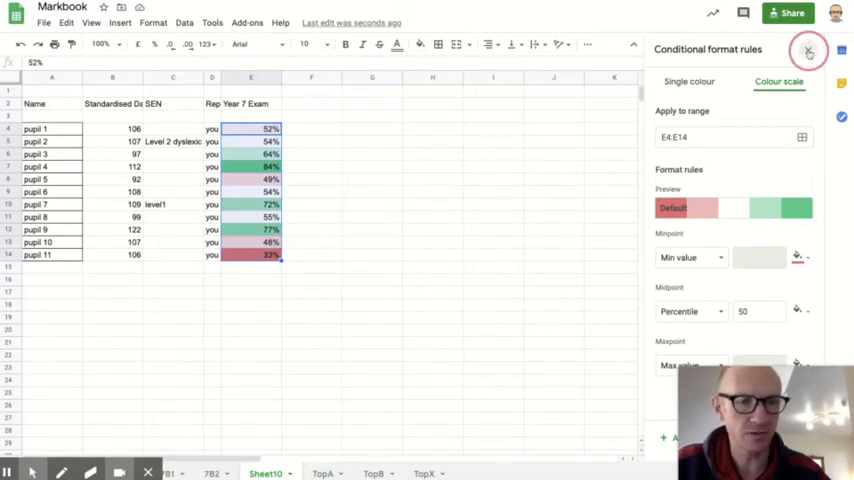
{"action": "left_click", "coordinate": [808, 52]}
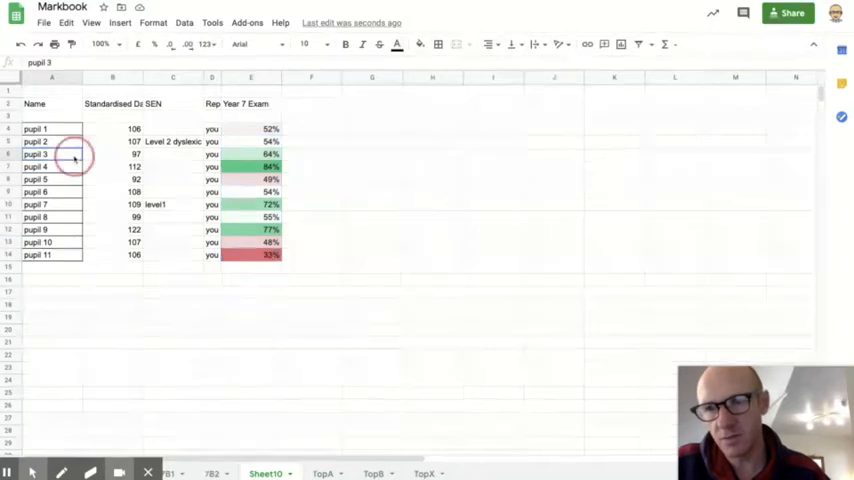
- Apply the same red-to-green colour scale to the standardised scores B5:B15
{"action": "left_click", "coordinate": [134, 128]}
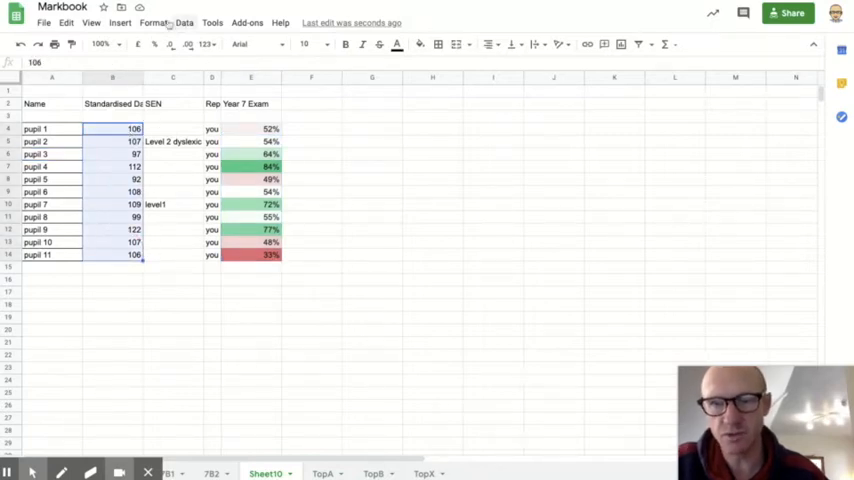
{"action": "left_click", "coordinate": [154, 22]}
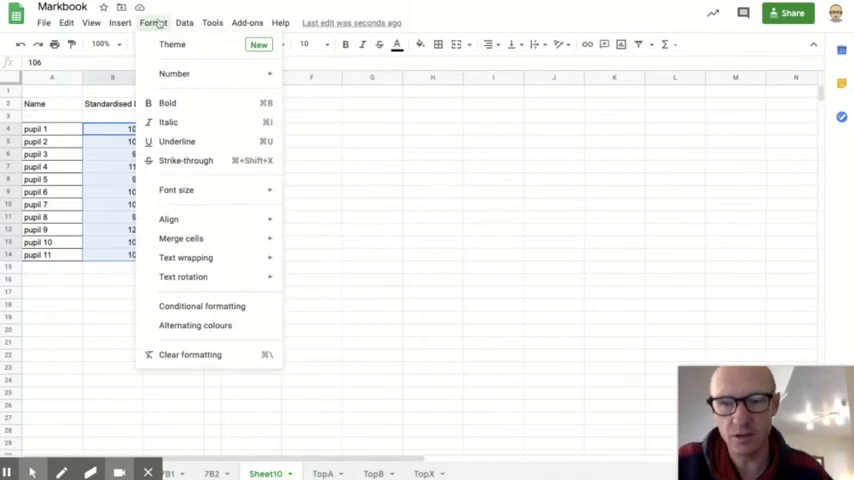
{"action": "mouse_move", "coordinate": [200, 306]}
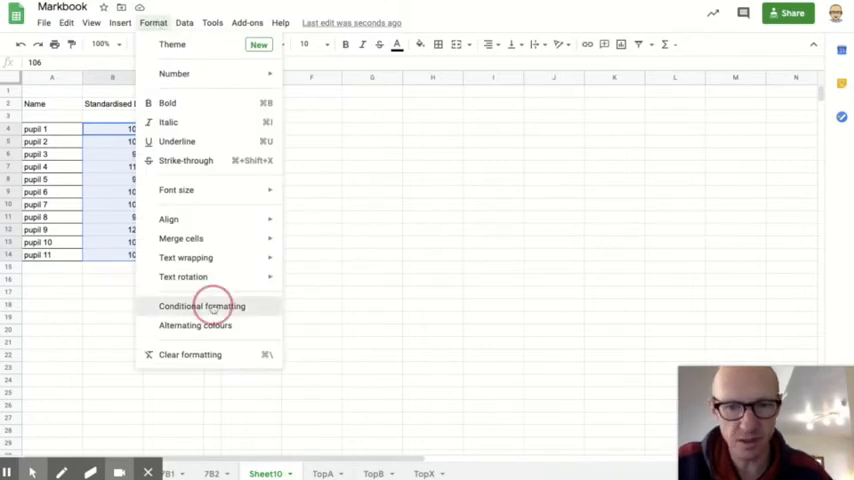
{"action": "left_click", "coordinate": [200, 304]}
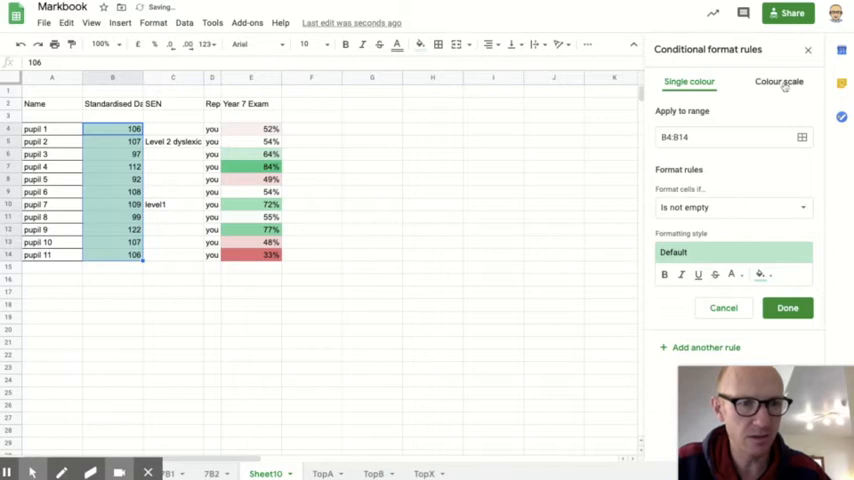
{"action": "left_click", "coordinate": [780, 80]}
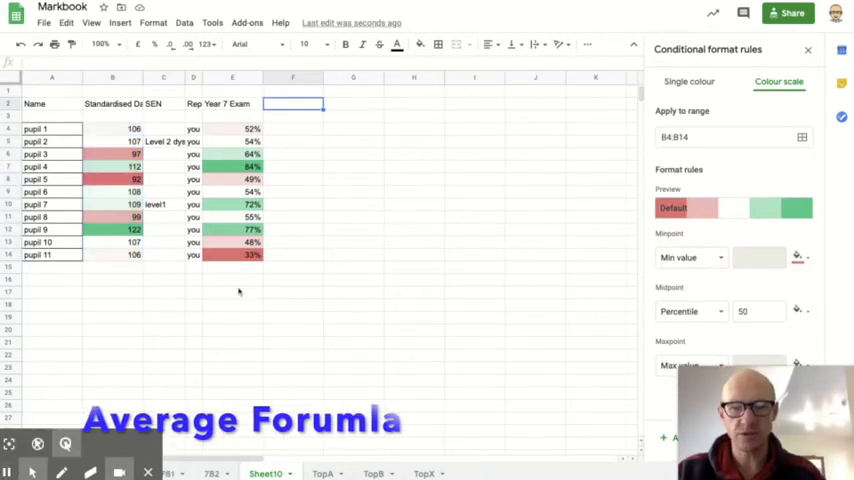
{"action": "mouse_move", "coordinate": [232, 270]}
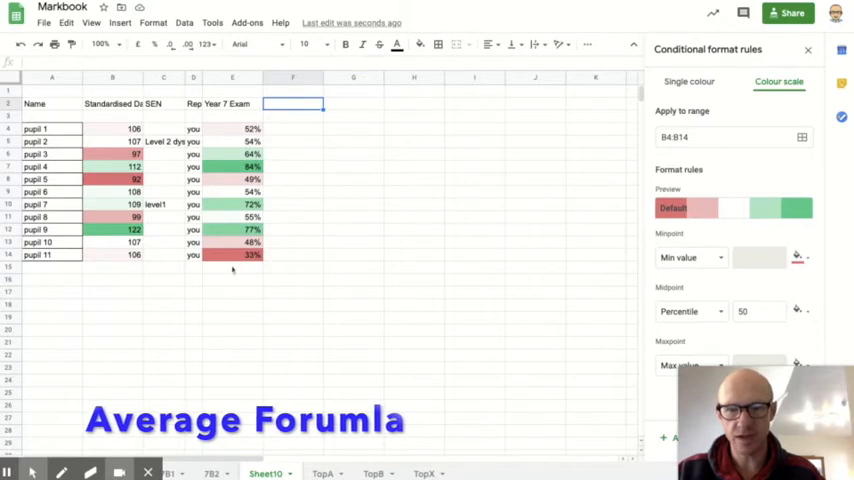
- Enter =AVERAGE(B4:B14) below the standardised scores, fixing the #NAME? error, giving about 105.9
{"action": "left_click", "coordinate": [232, 292]}
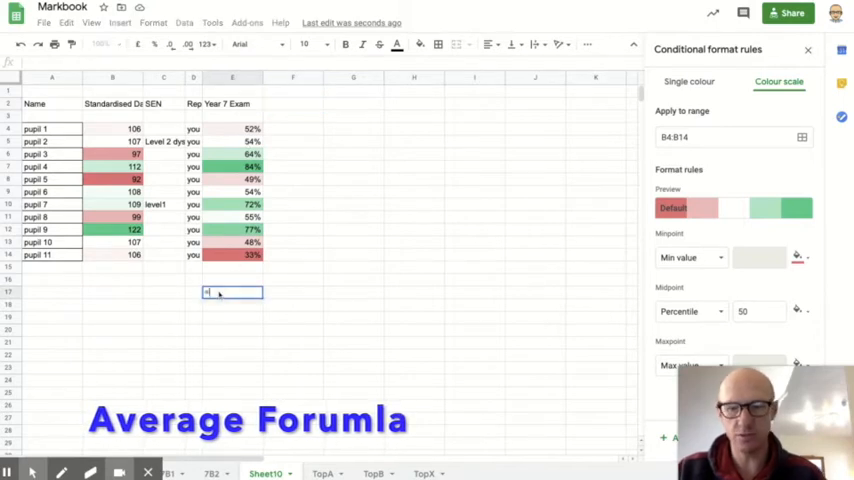
{"action": "type", "text": "="}
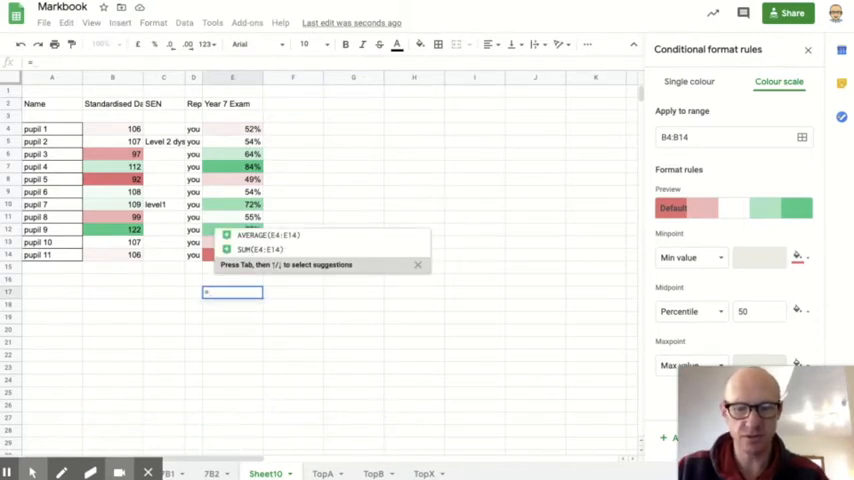
{"action": "type", "text": "average("}
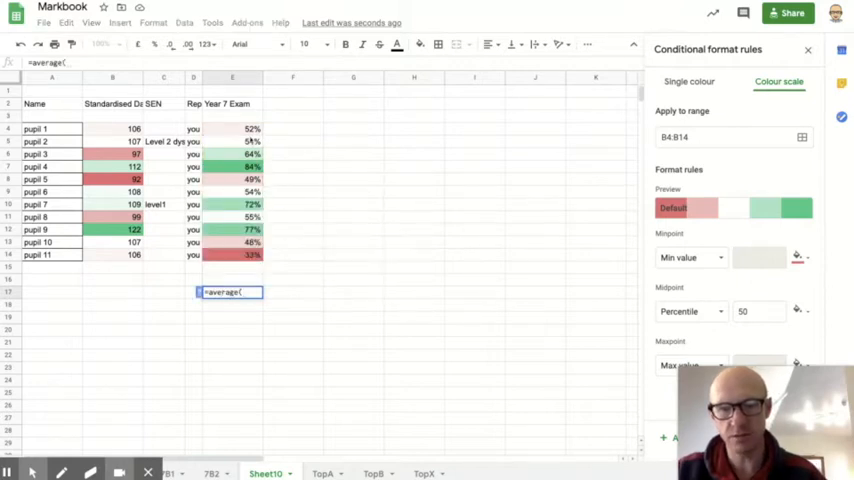
{"action": "left_click_drag", "start_coordinate": [232, 128], "coordinate": [232, 254]}
{"action": "type", "text": "="}
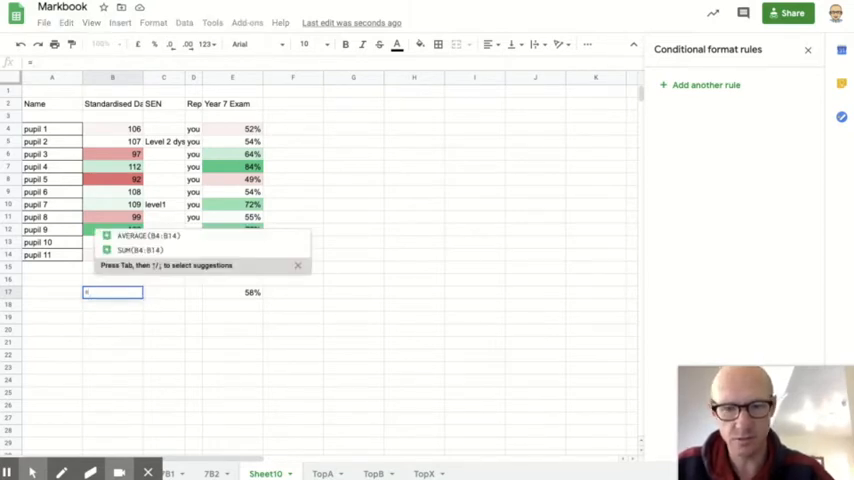
{"action": "type", "text": "Caverage"}
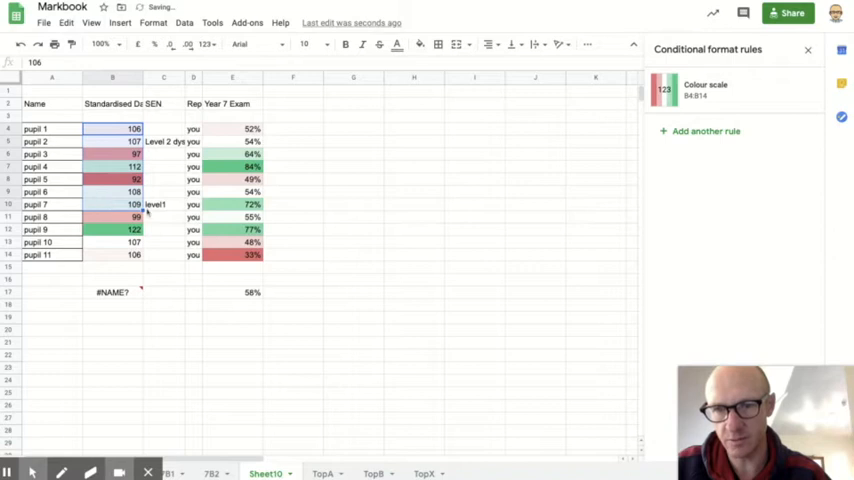
{"action": "left_click", "coordinate": [806, 86]}
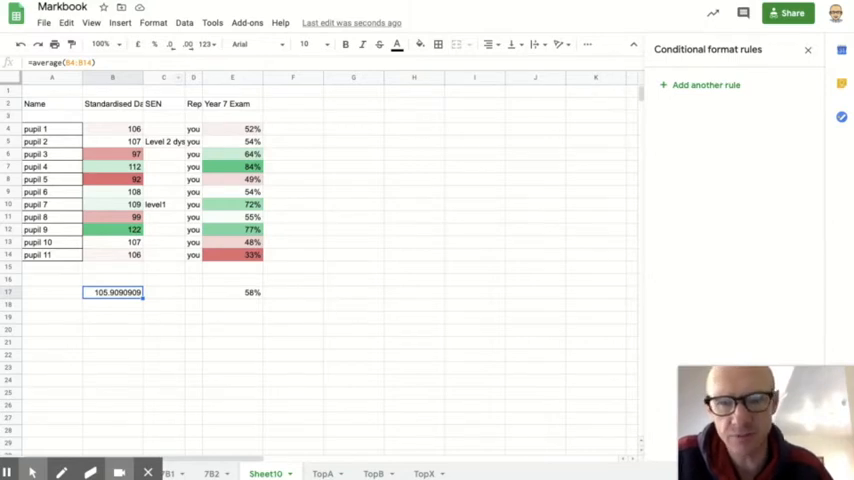
- Insert a column right of B with =B4/140 converting each score, filled down for every pupil
{"action": "left_click", "coordinate": [164, 78]}
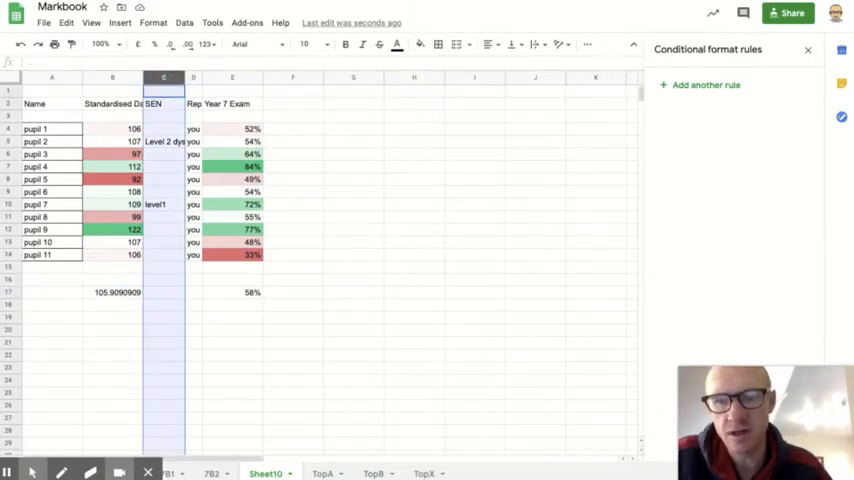
{"action": "left_click", "coordinate": [118, 22]}
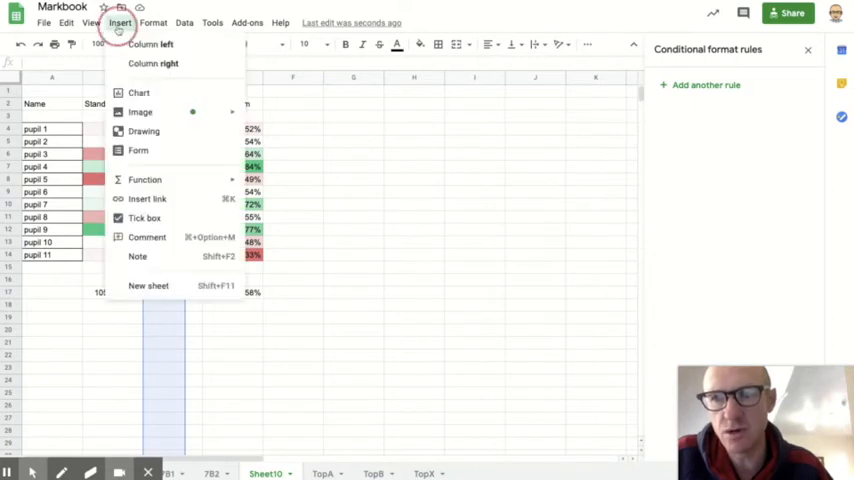
{"action": "mouse_move", "coordinate": [152, 44]}
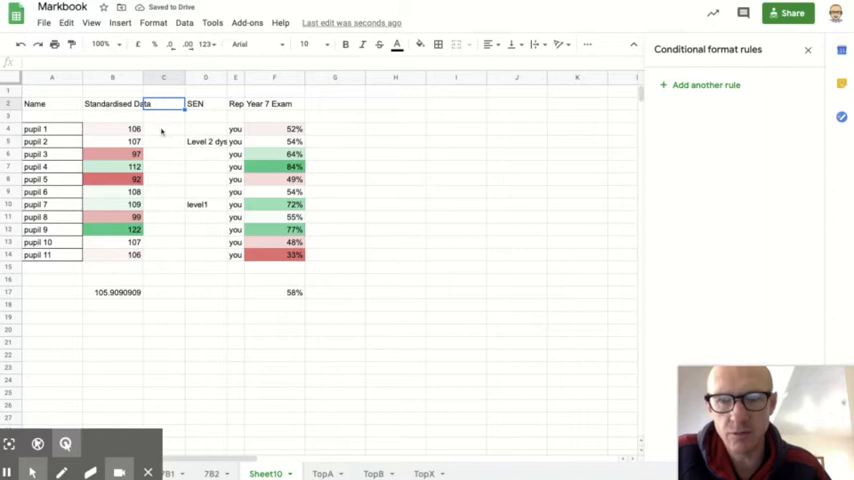
{"action": "left_click", "coordinate": [164, 128]}
{"action": "type", "text": "=B4/140"}
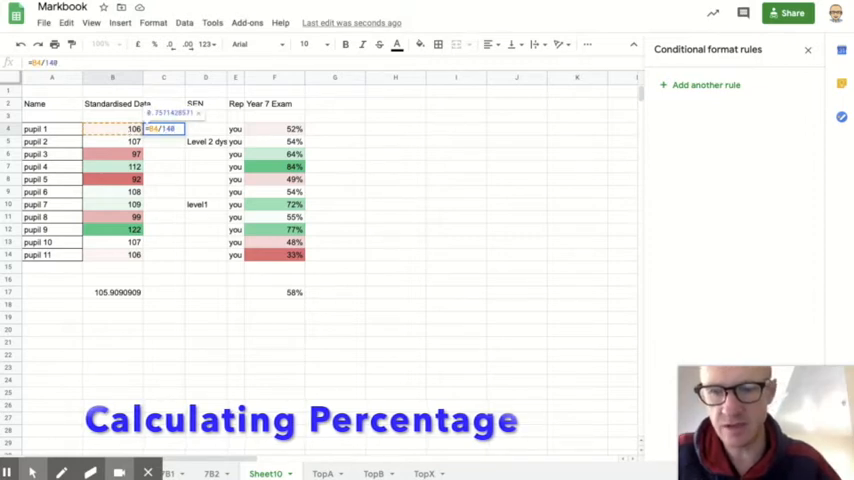
{"action": "key", "text": "Return"}
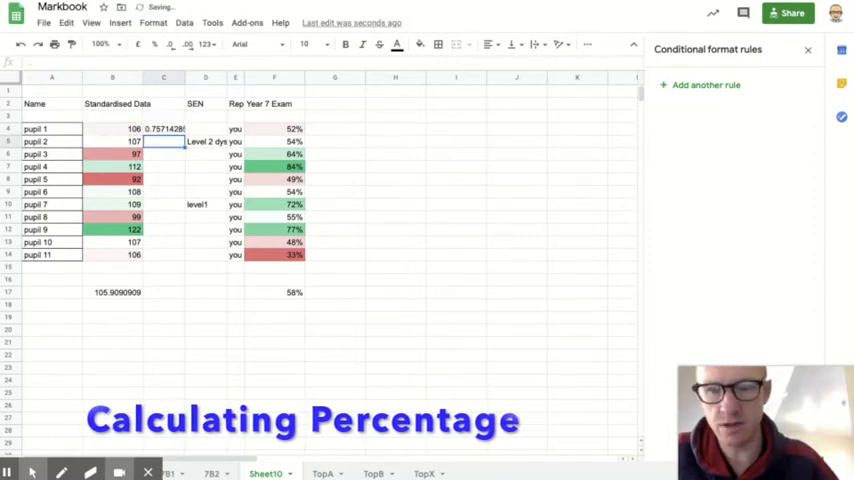
{"action": "left_click", "coordinate": [164, 128]}
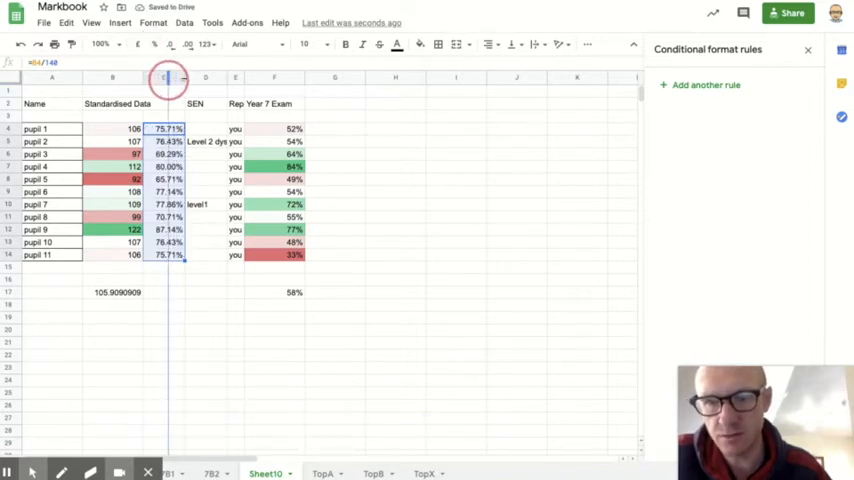
- Format the new column and its average as whole-number percentages (76%) and label its header
{"action": "left_click", "coordinate": [156, 292]}
{"action": "type", "text": "=B17"}
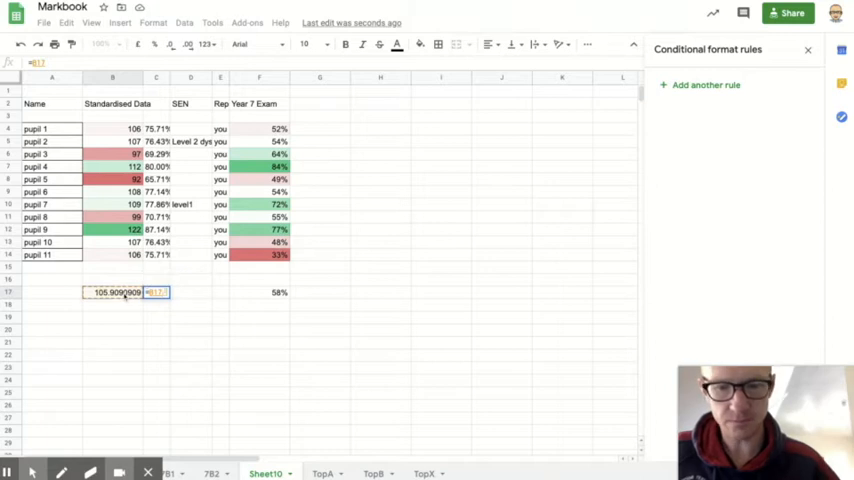
{"action": "left_click", "coordinate": [168, 44]}
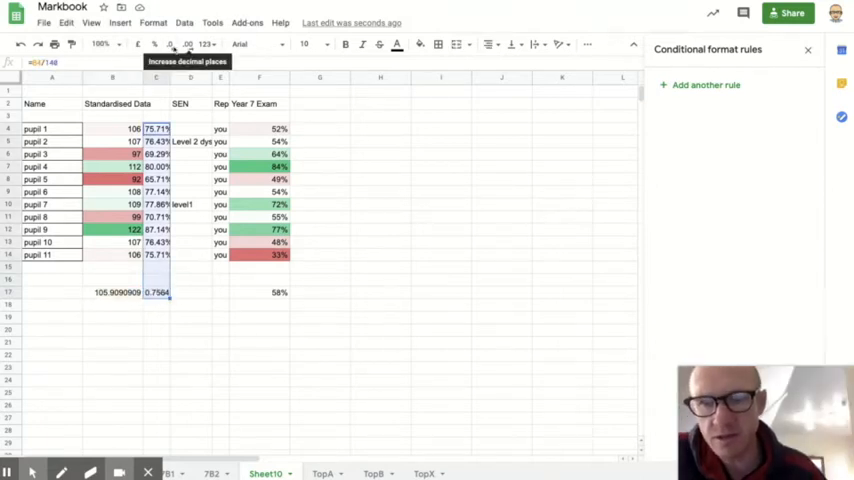
{"action": "left_click", "coordinate": [168, 44]}
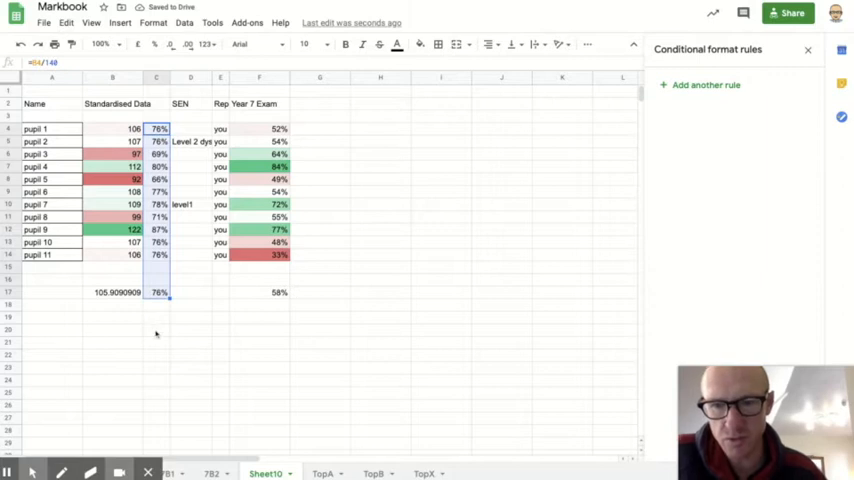
{"action": "left_click", "coordinate": [156, 104]}
{"action": "type", "text": "STanda"}
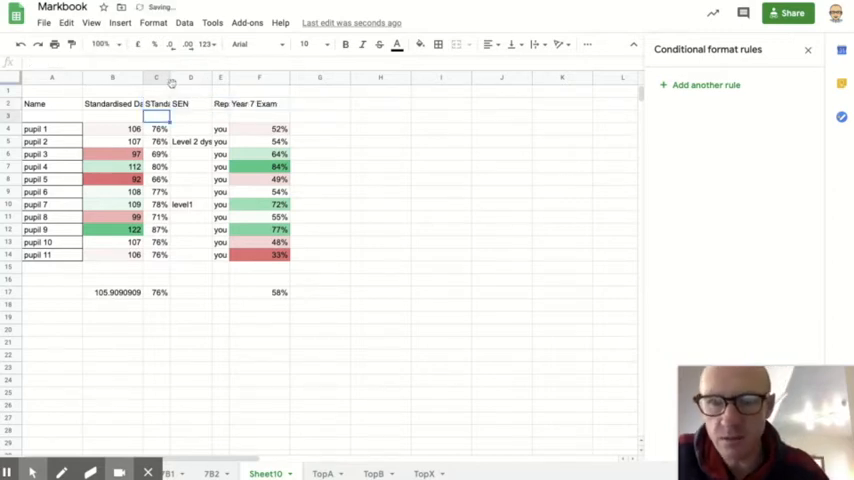
- Insert a column before SEN with =C4-$C$17 giving each pupil's difference from the 76% average, filled down
{"action": "left_click", "coordinate": [190, 76]}
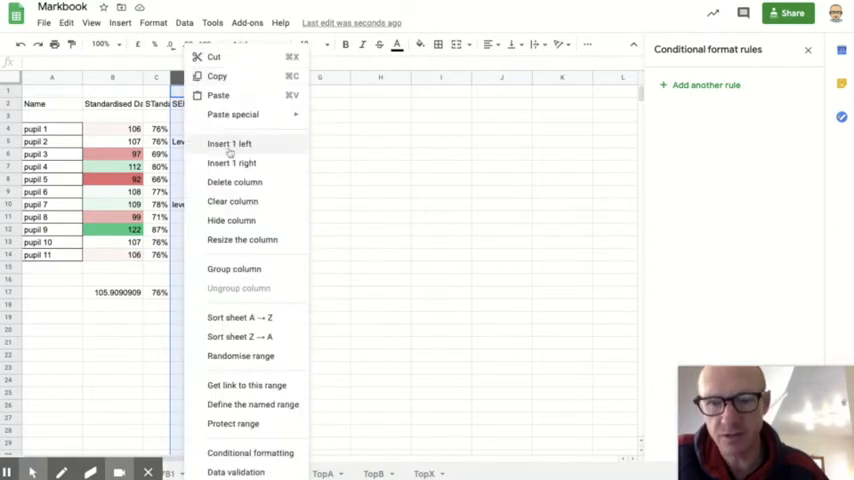
{"action": "left_click", "coordinate": [230, 144]}
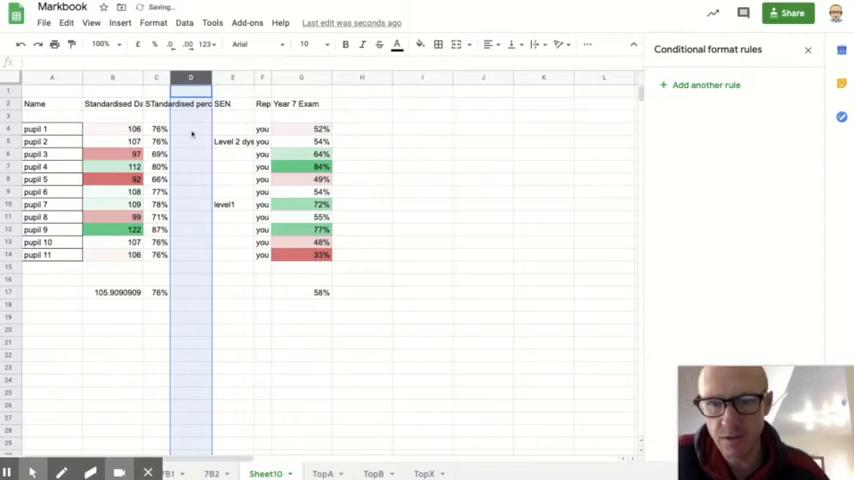
{"action": "left_click", "coordinate": [190, 128]}
{"action": "type", "text": "=C4-$C$17"}
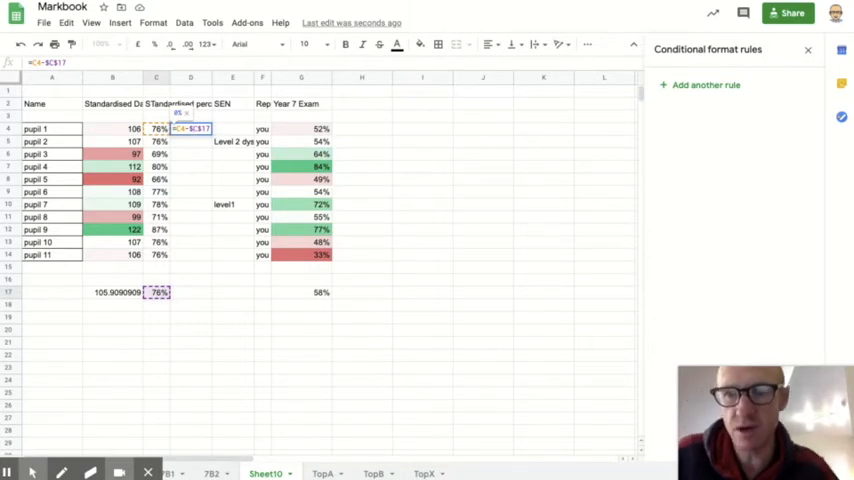
{"action": "key", "text": "Return"}
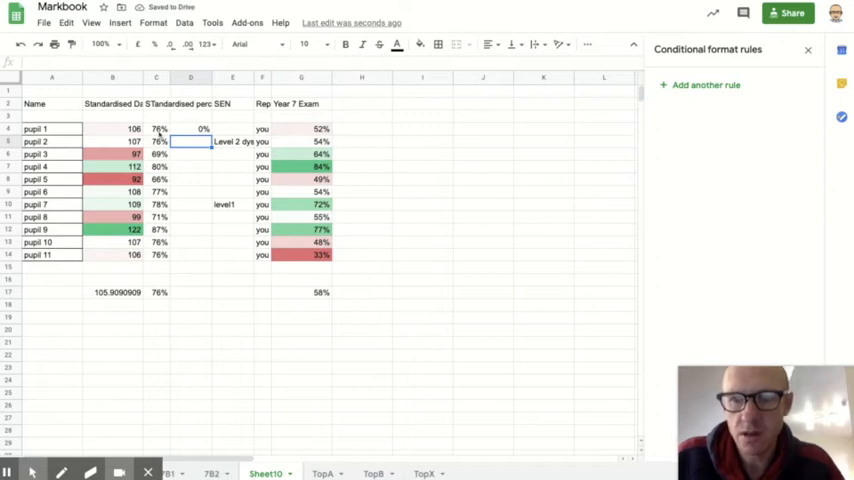
{"action": "left_click", "coordinate": [190, 128]}
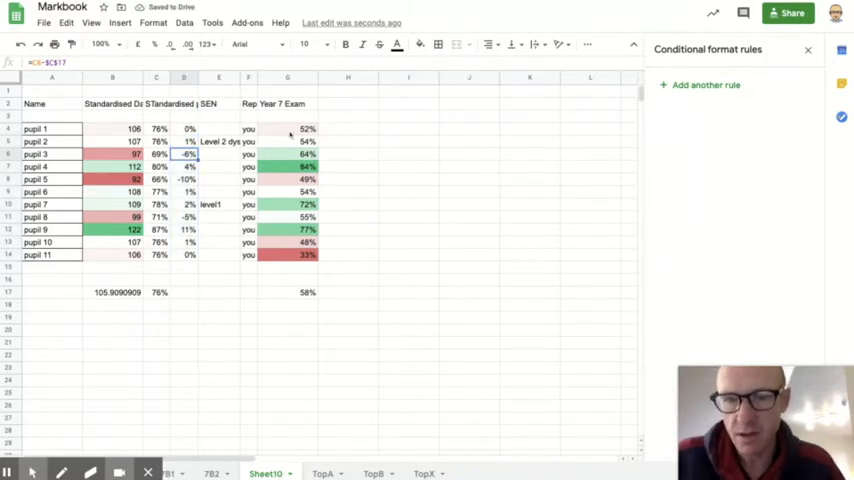
- Add a Progress column in H with each pupil's difference from the $G$17 exam average, filled to row 14
{"action": "left_click", "coordinate": [184, 128]}
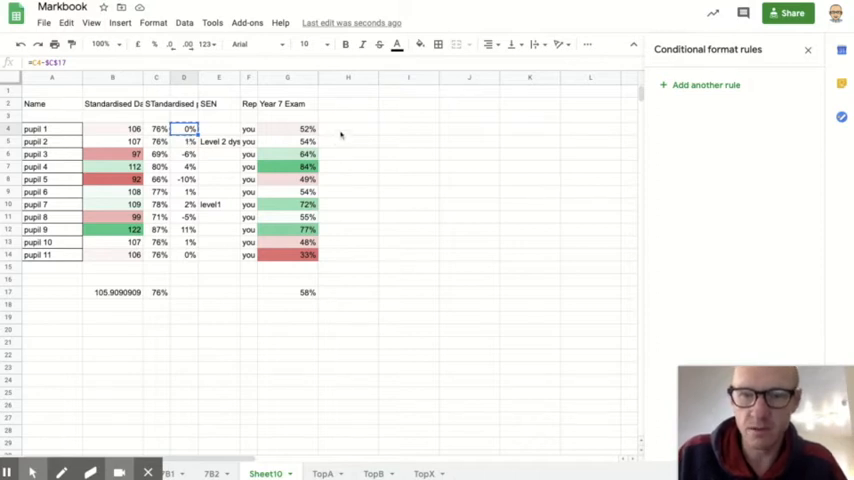
{"action": "left_click", "coordinate": [348, 104]}
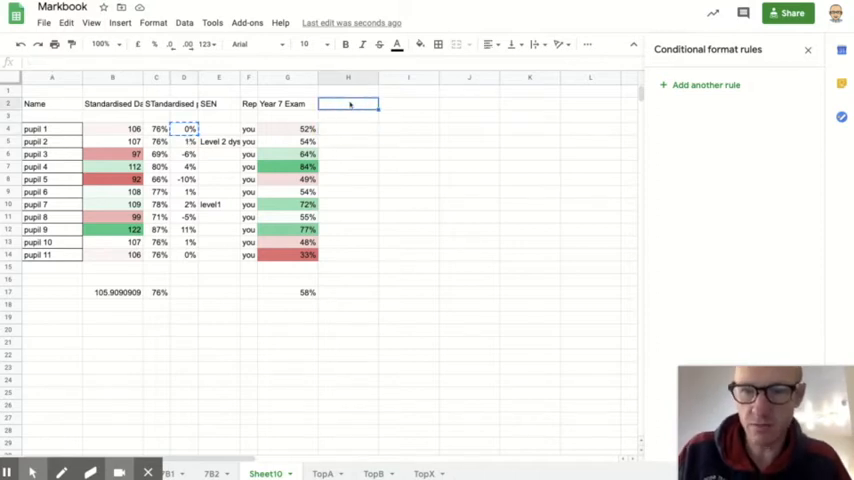
{"action": "type", "text": "Progress"}
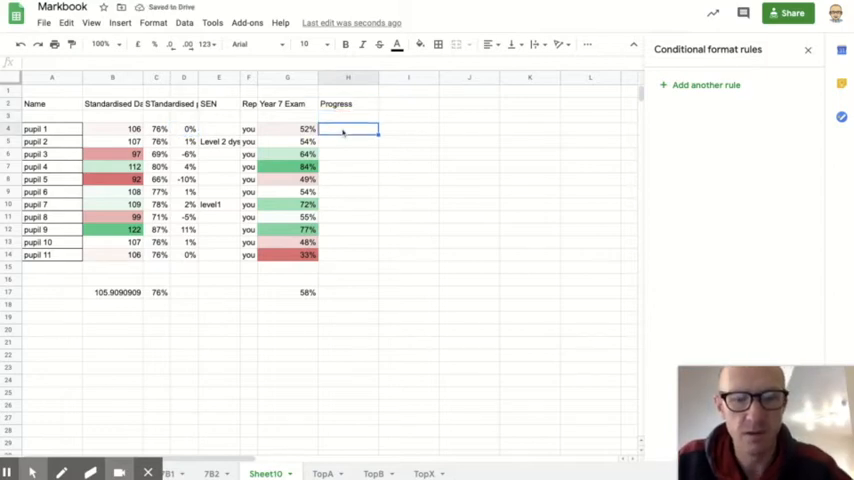
{"action": "type", "text": "=G4-G17"}
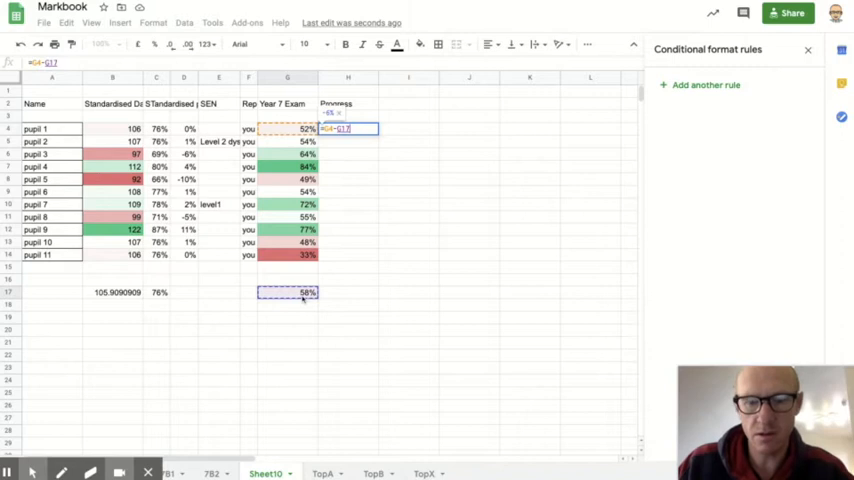
{"action": "mouse_move", "coordinate": [344, 148]}
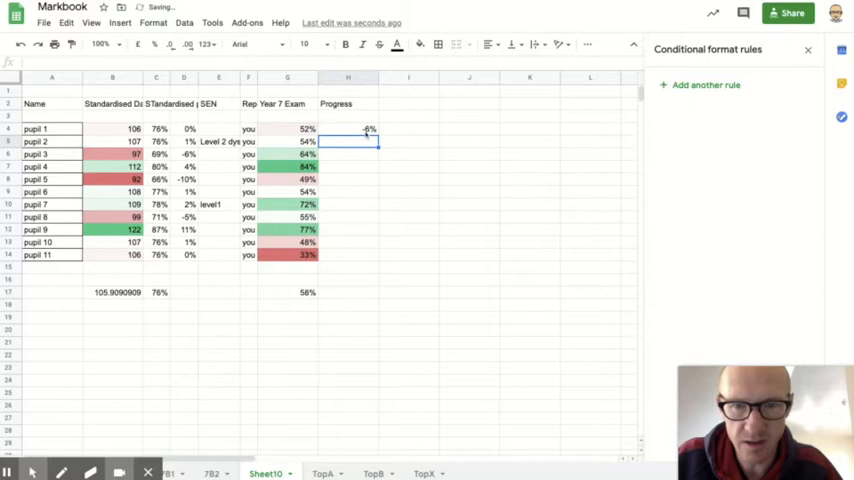
{"action": "left_click", "coordinate": [348, 128]}
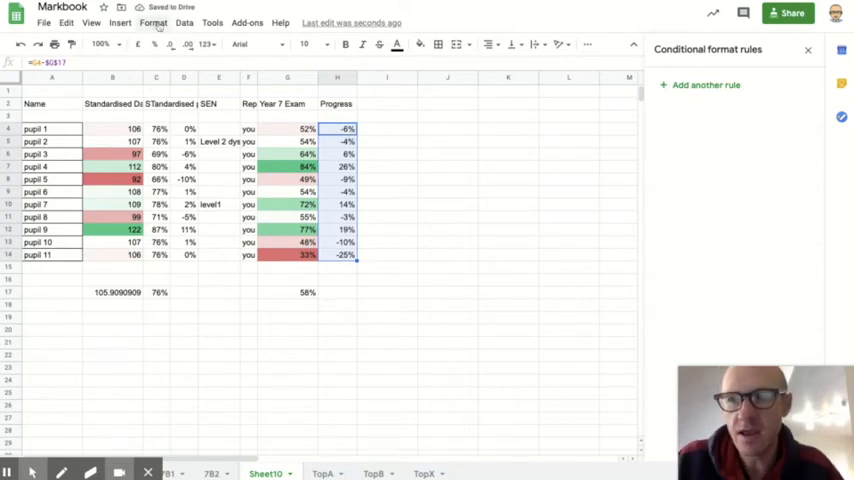
- Give the Progress column a red-to-green colour-scale conditional format
{"action": "left_click", "coordinate": [152, 22]}
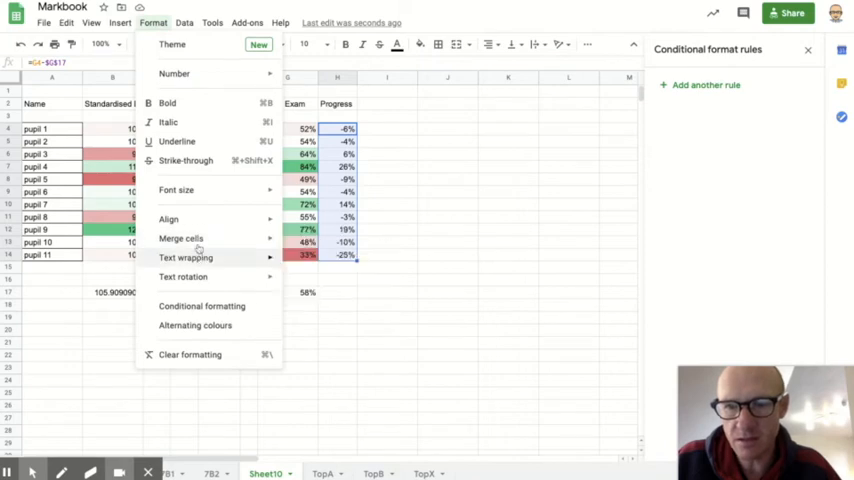
{"action": "left_click", "coordinate": [200, 304]}
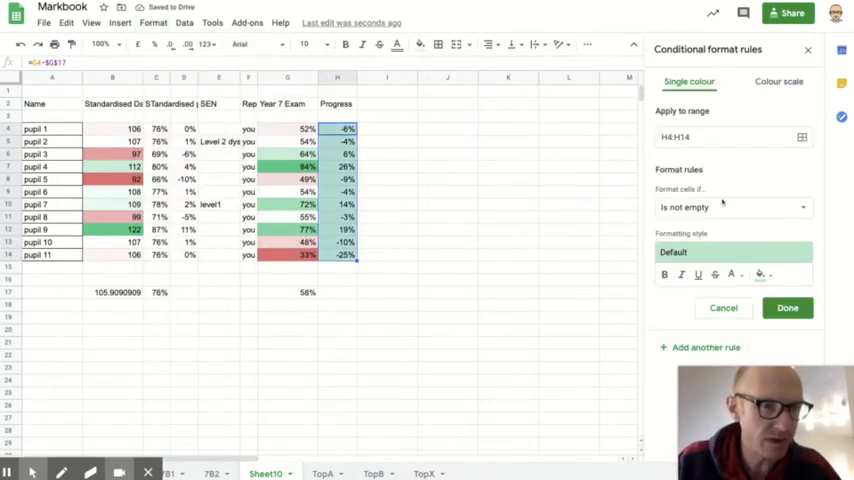
{"action": "left_click", "coordinate": [778, 80]}
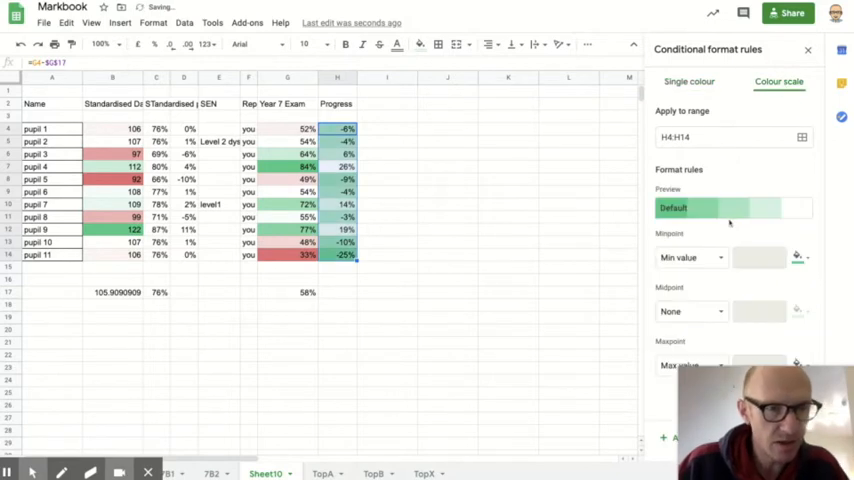
{"action": "left_click", "coordinate": [690, 312]}
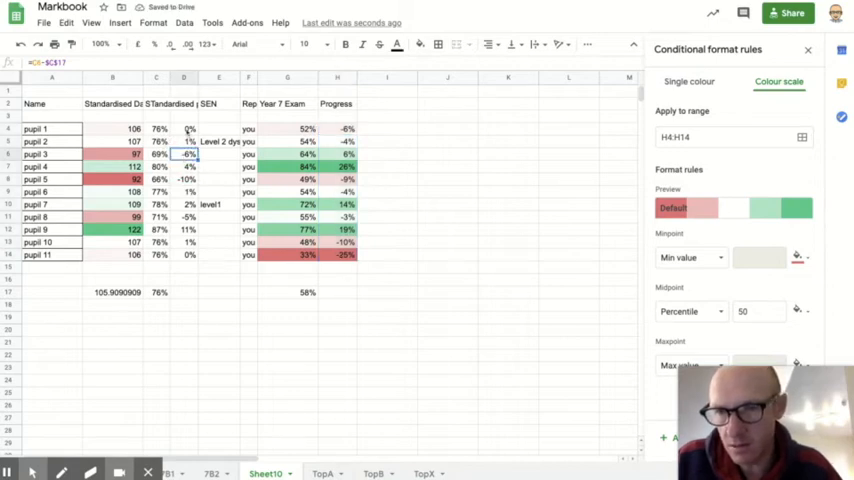
{"action": "left_click", "coordinate": [184, 128]}
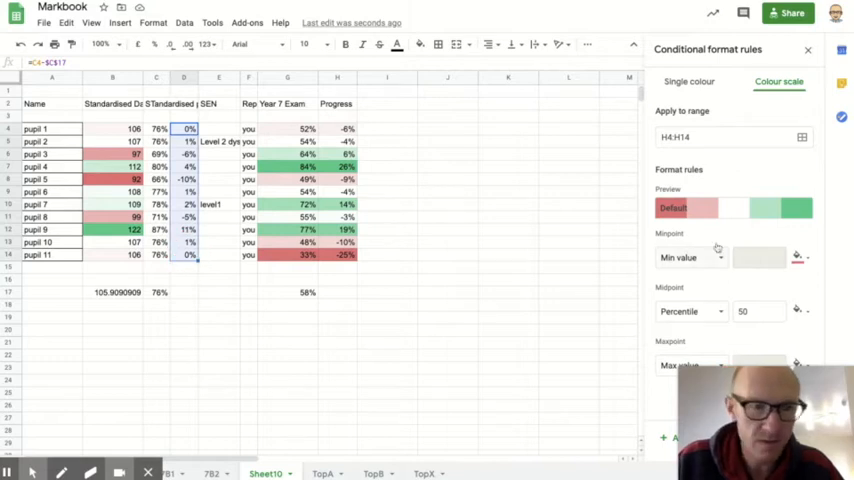
{"action": "left_click", "coordinate": [732, 208]}
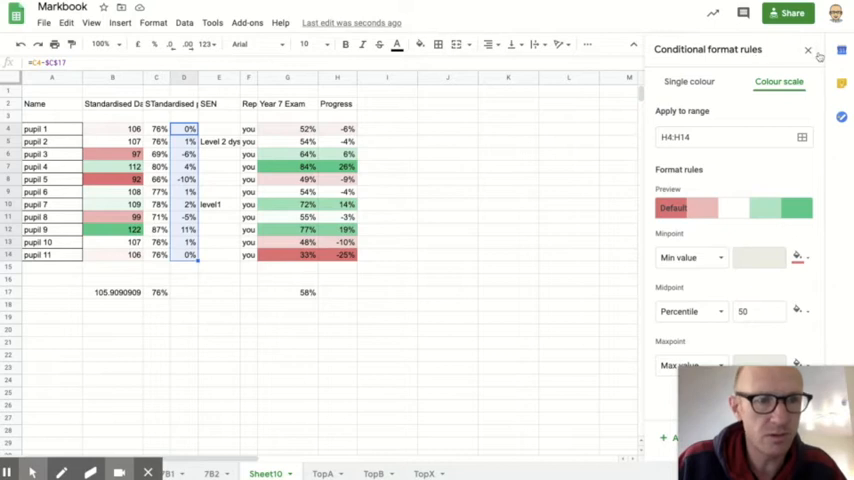
{"action": "left_click", "coordinate": [808, 52]}
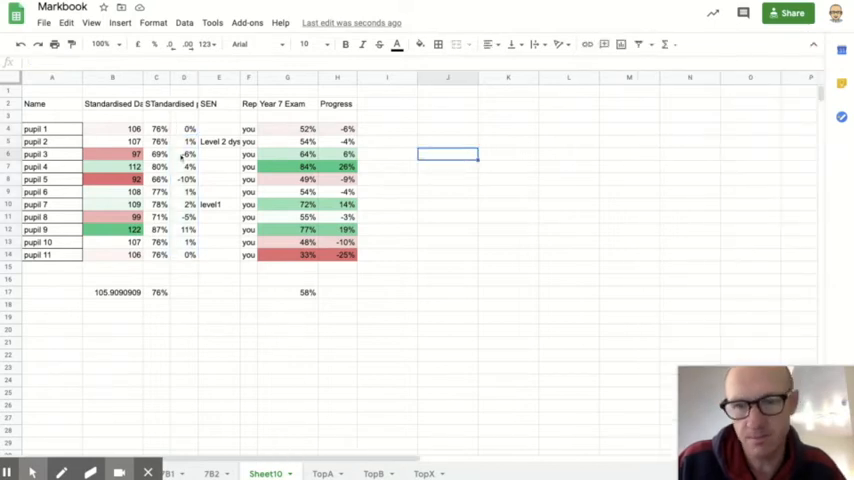
- Give the standardised percentage differences D4:D14 a red-white-green colour scale
{"action": "left_click", "coordinate": [188, 128]}
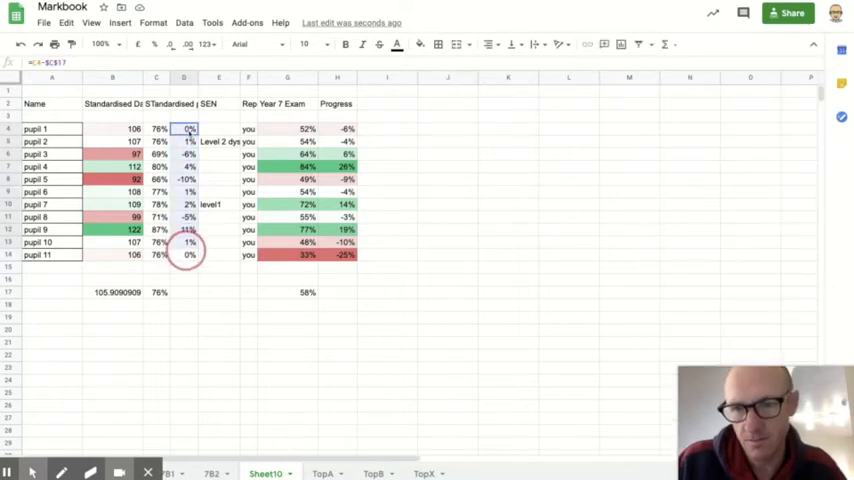
{"action": "left_click", "coordinate": [118, 24]}
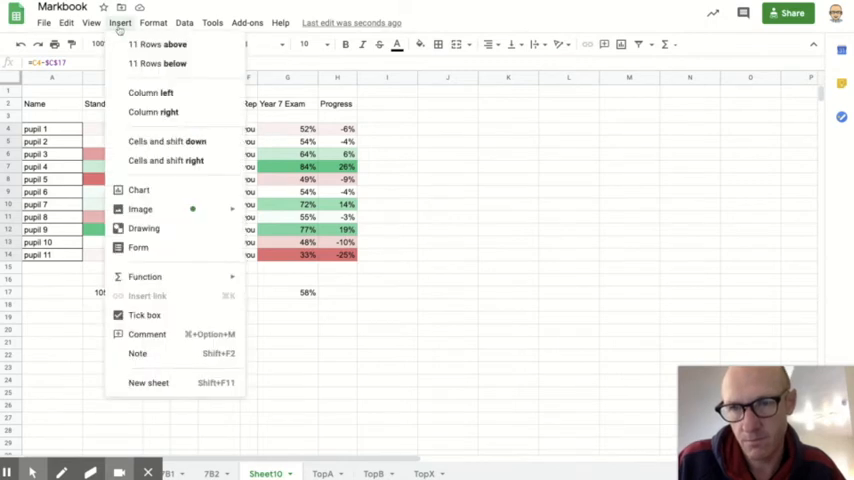
{"action": "mouse_move", "coordinate": [176, 160]}
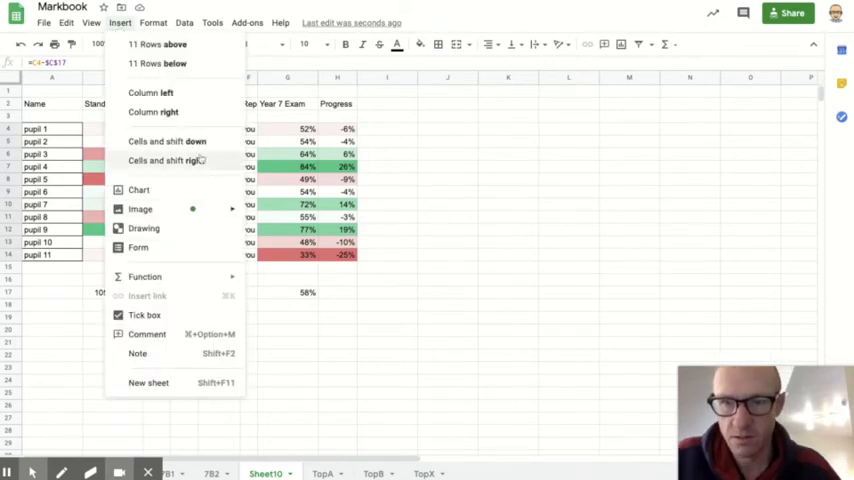
{"action": "left_click", "coordinate": [152, 22]}
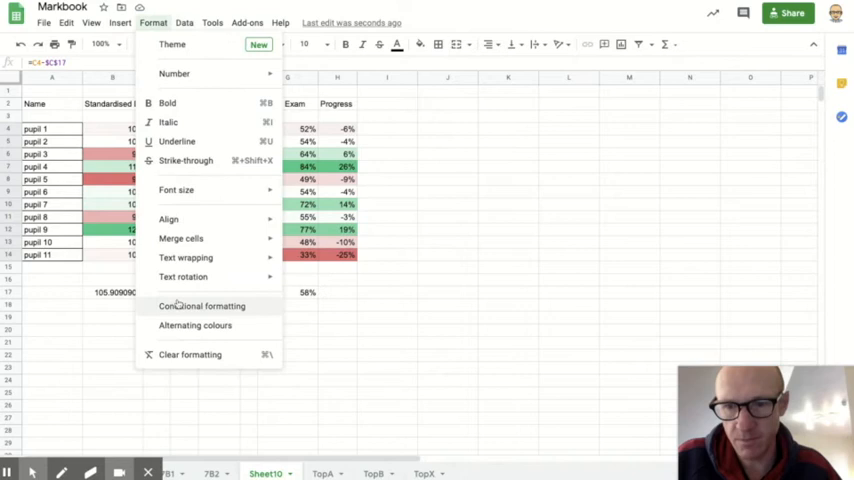
{"action": "left_click", "coordinate": [200, 306]}
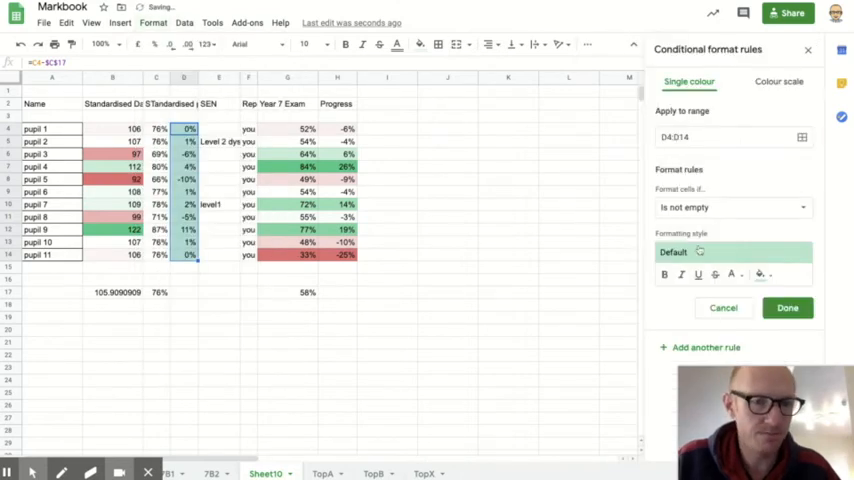
{"action": "left_click", "coordinate": [778, 82]}
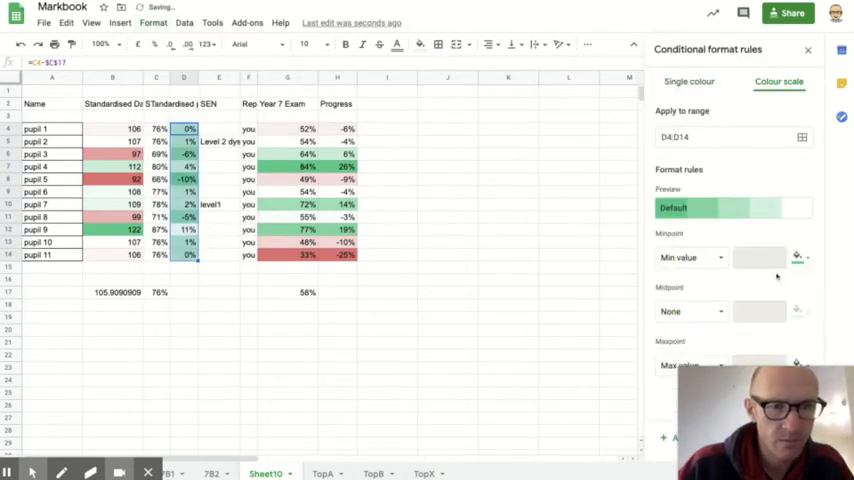
{"action": "left_click", "coordinate": [732, 208]}
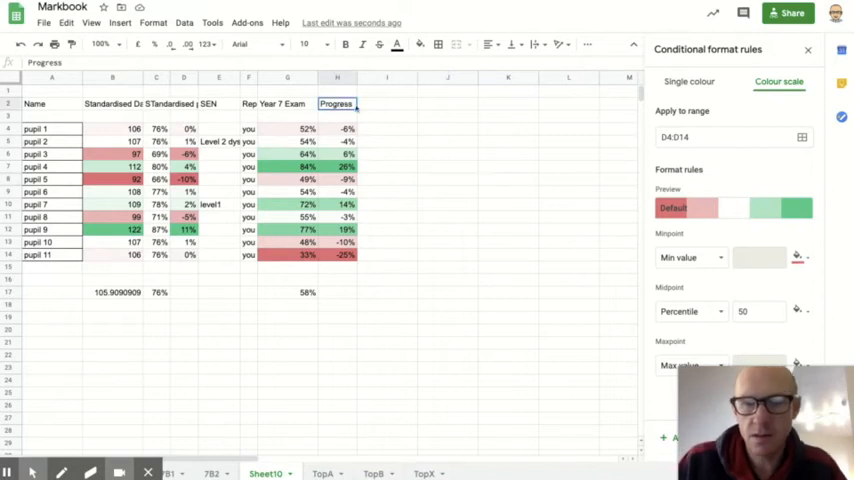
- Start a new column beside Progress with a heading and its percentage formula in I5
{"action": "left_click", "coordinate": [388, 128]}
{"action": "type", "text": "="}
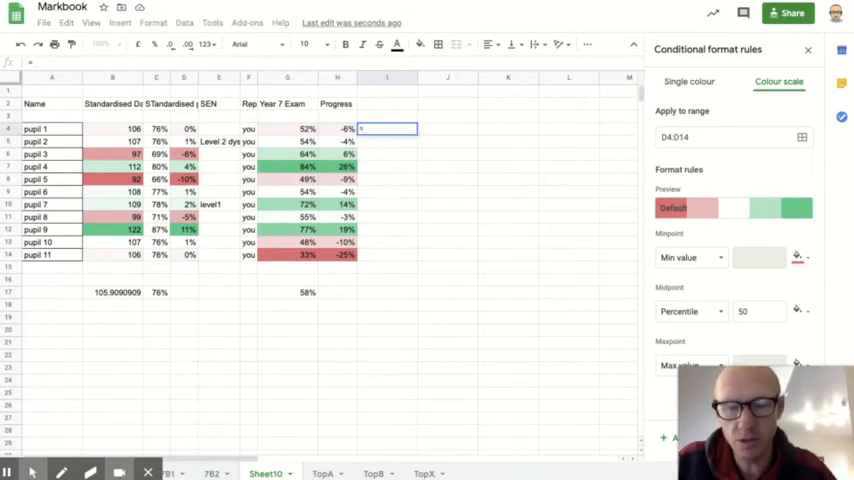
{"action": "type", "text": "S"}
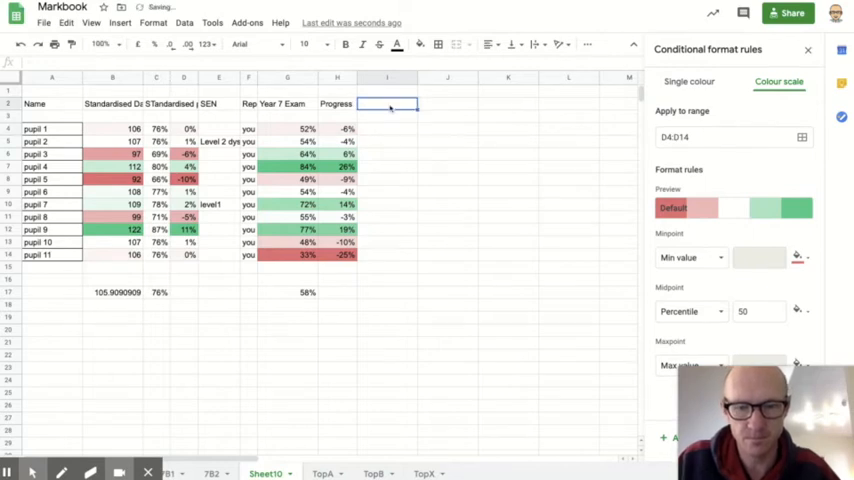
{"action": "type", "text": "Scale"}
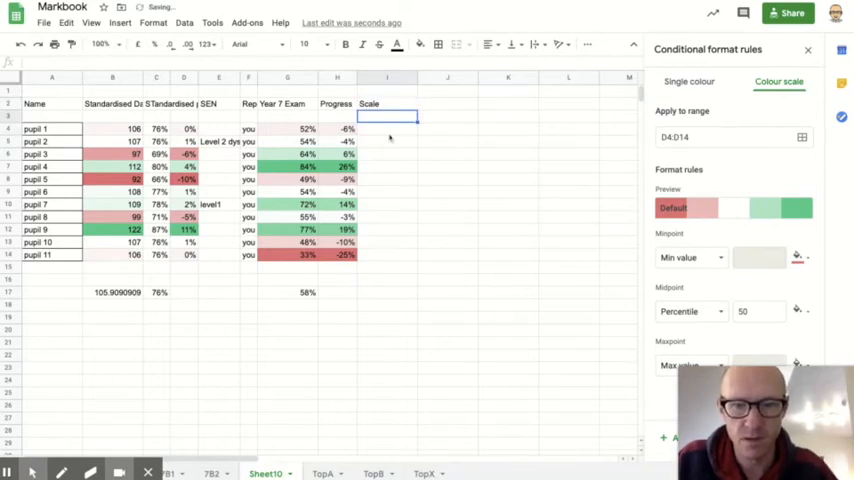
{"action": "type", "text": "="}
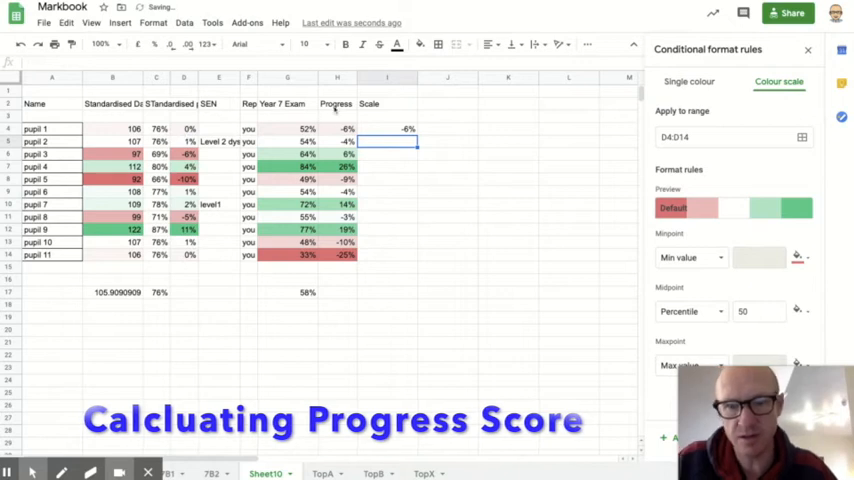
- Rename H4 to Placing and I4 to Progress, then fill the progress formula down to I14
{"action": "left_click", "coordinate": [336, 104]}
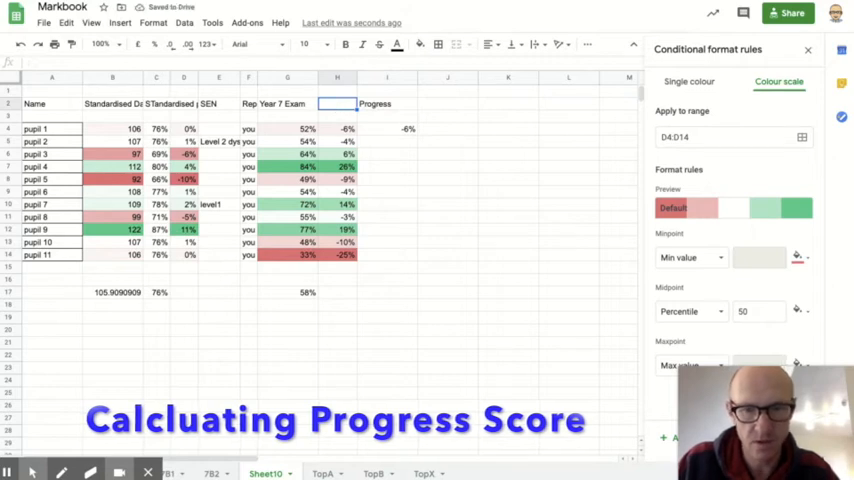
{"action": "type", "text": "Placing"}
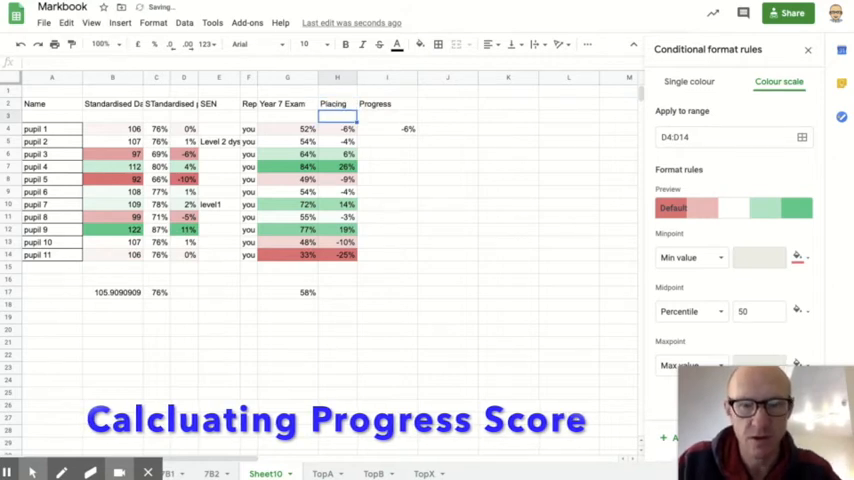
{"action": "left_click", "coordinate": [386, 104]}
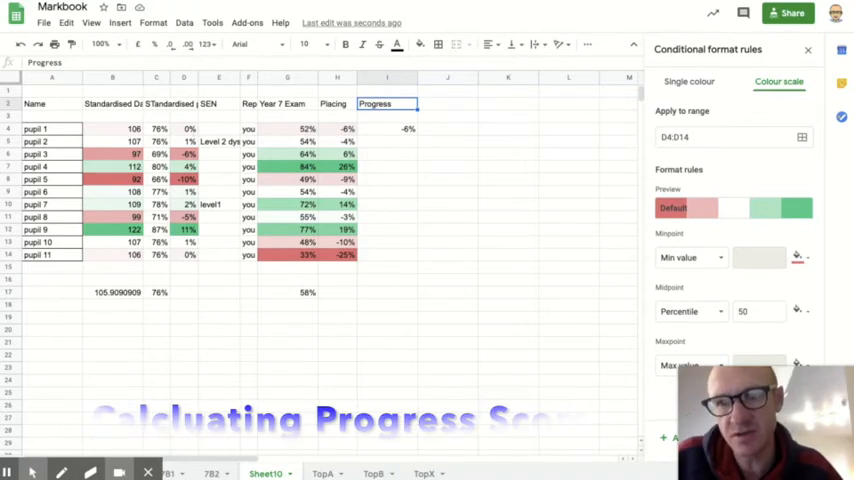
{"action": "left_click", "coordinate": [388, 128]}
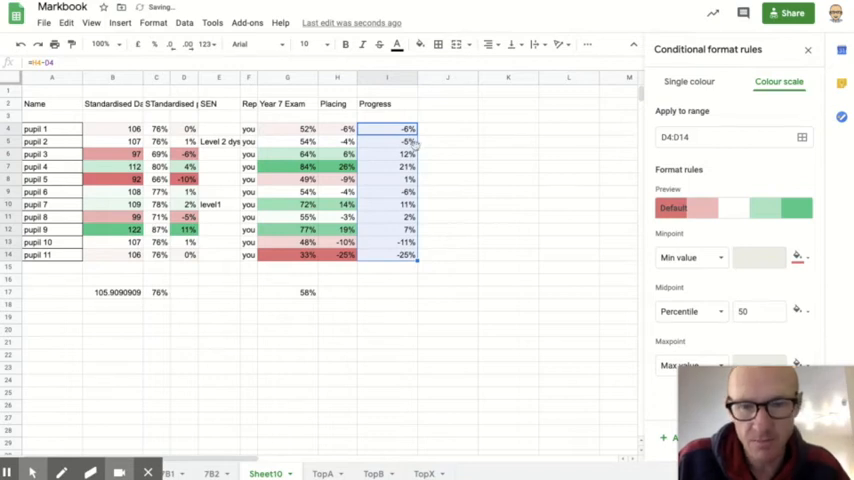
{"action": "left_click", "coordinate": [404, 166]}
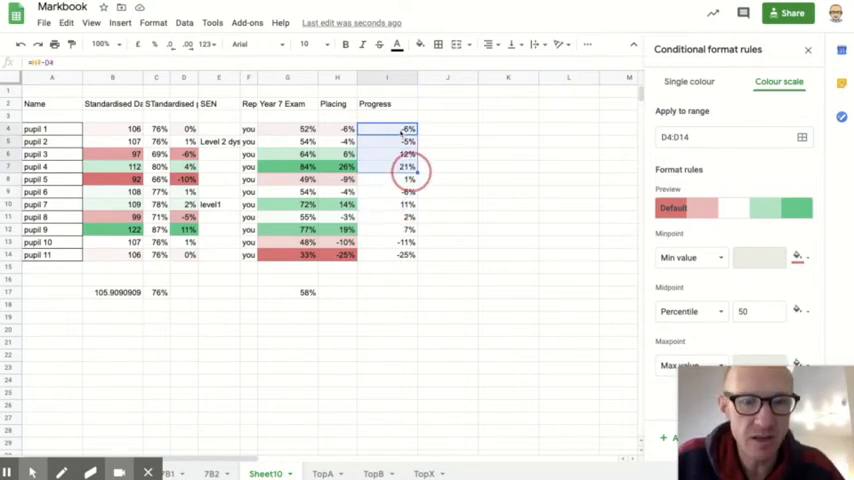
- Copy a coloured Placing cell's red-to-green scale onto the Progress column with Paint format
{"action": "left_click", "coordinate": [808, 50]}
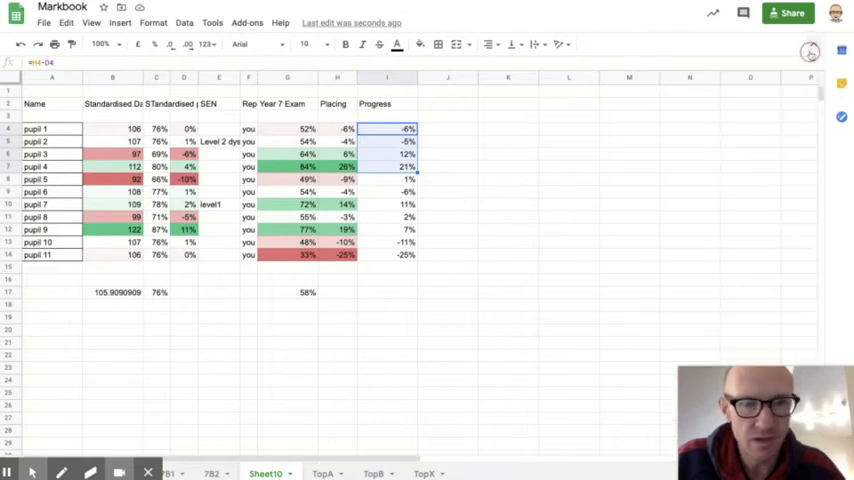
{"action": "left_click", "coordinate": [388, 154]}
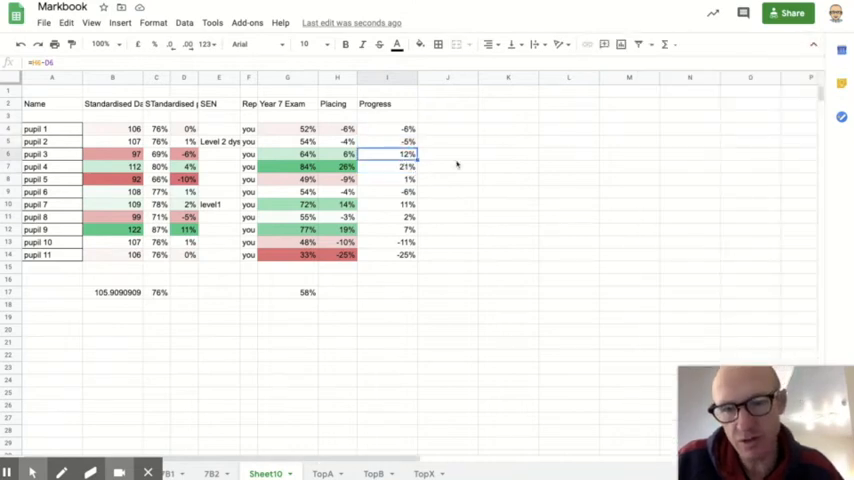
{"action": "left_click", "coordinate": [336, 128]}
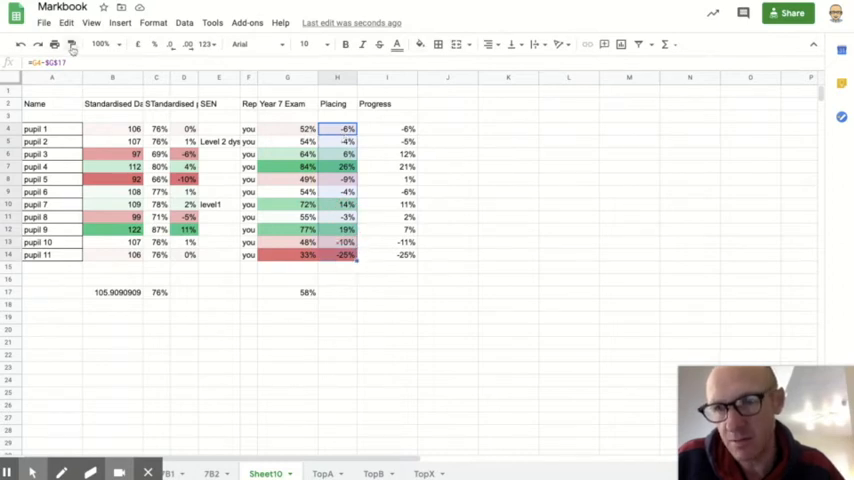
{"action": "left_click", "coordinate": [74, 44]}
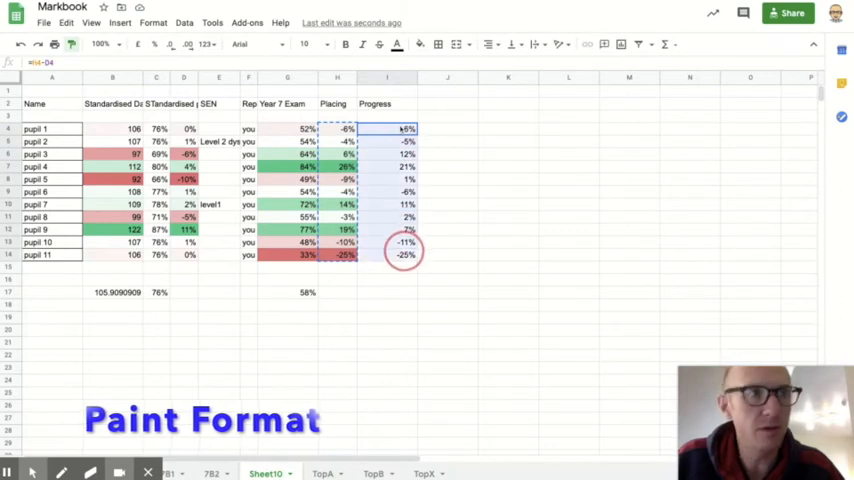
{"action": "left_click", "coordinate": [448, 204]}
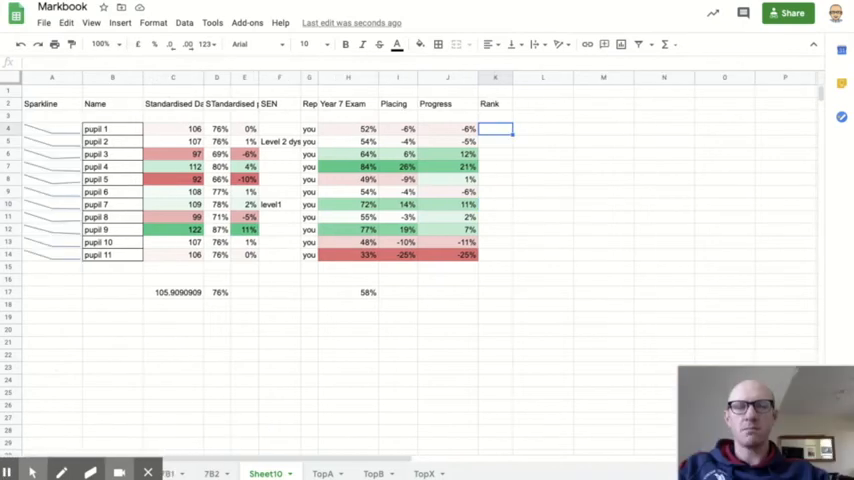
{"action": "mouse_move", "coordinate": [556, 196]}
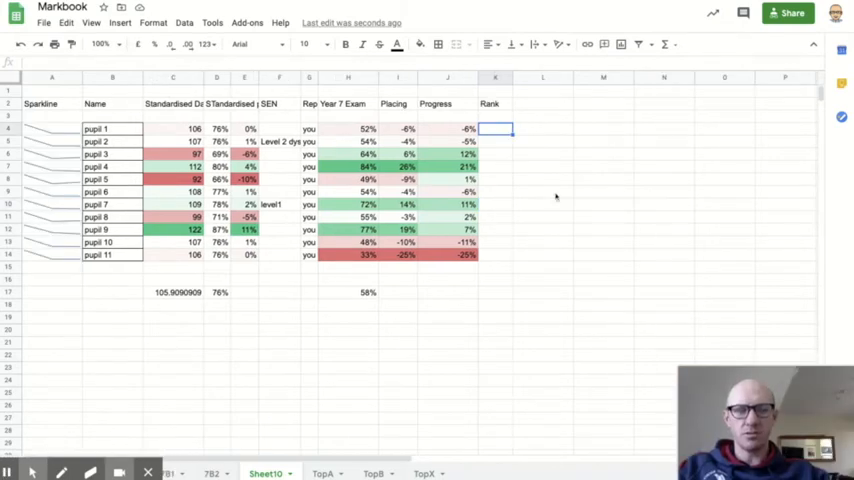
{"action": "mouse_move", "coordinate": [508, 184]}
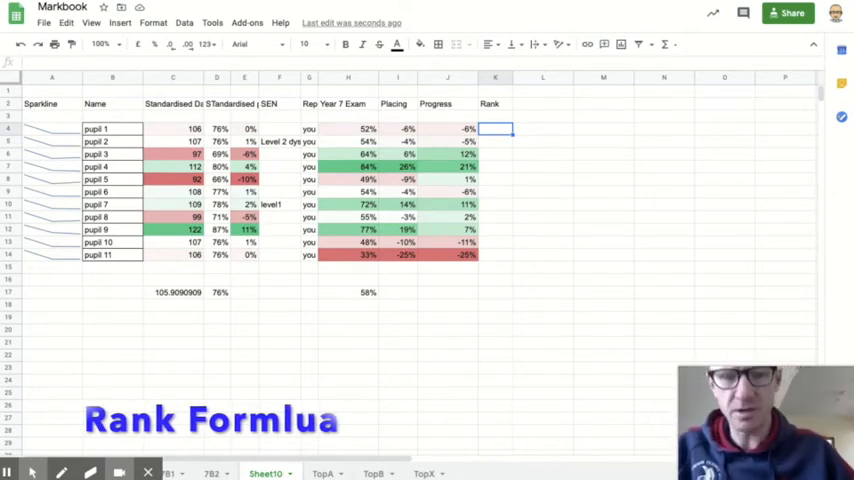
{"action": "mouse_move", "coordinate": [490, 176]}
{"action": "type", "text": "="}
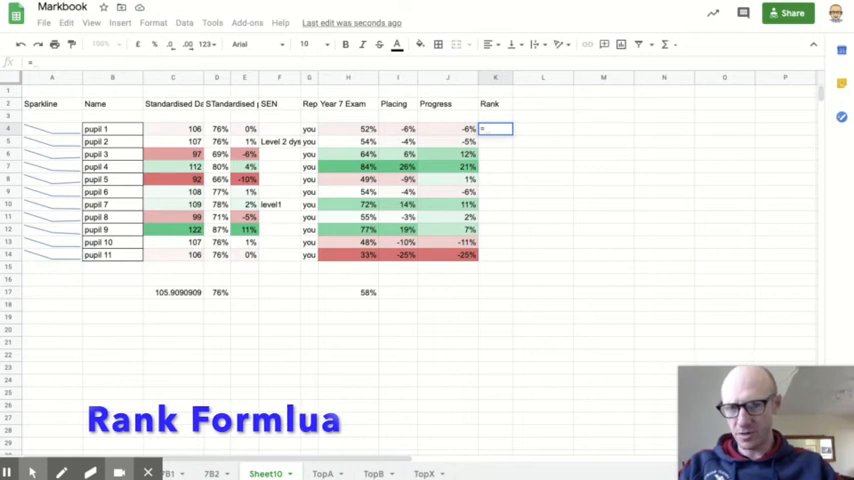
- Enter =rank(I4,I$4:I$14,false) for pupil 1 to rank their exam percentage within the class
{"action": "type", "text": "rank("}
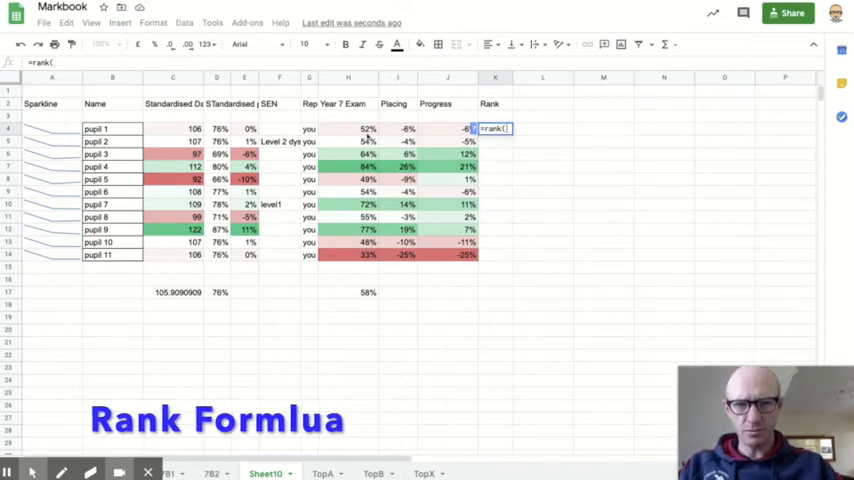
{"action": "left_click", "coordinate": [348, 128]}
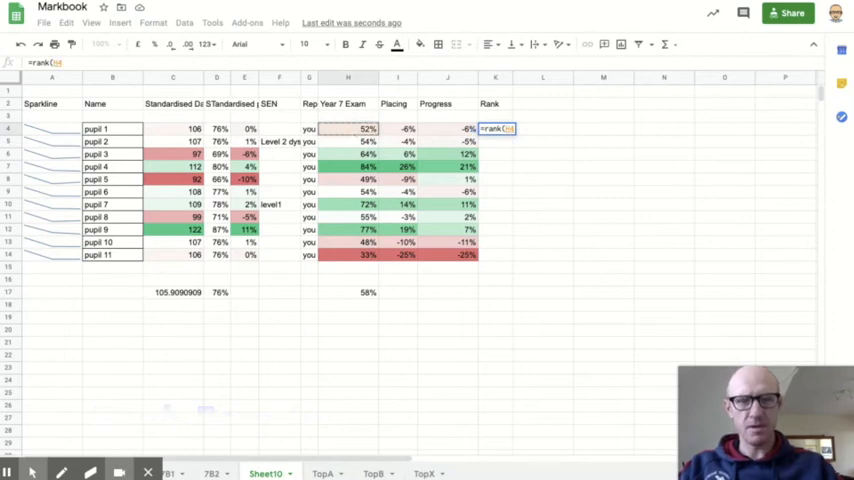
{"action": "type", "text": ","}
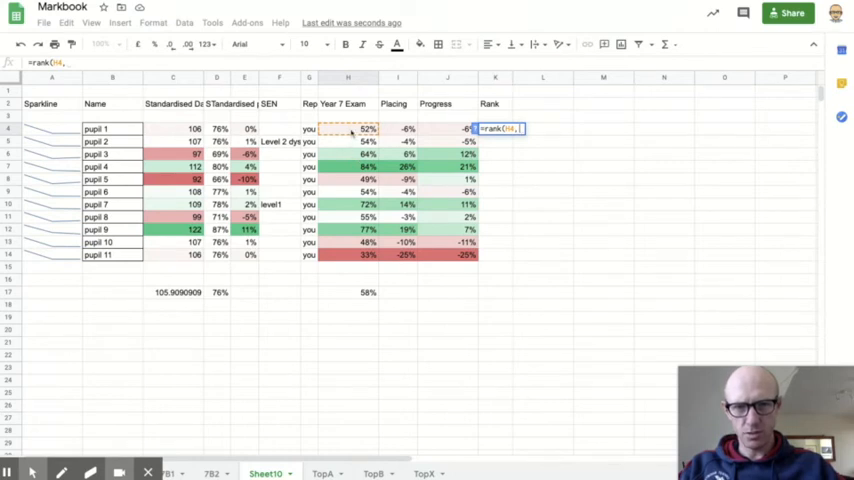
{"action": "left_click_drag", "start_coordinate": [348, 128], "coordinate": [348, 254]}
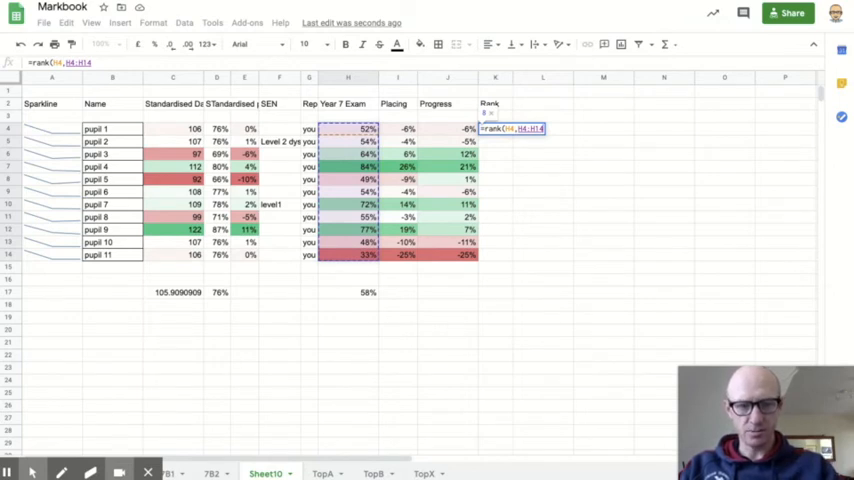
{"action": "type", "text": ","}
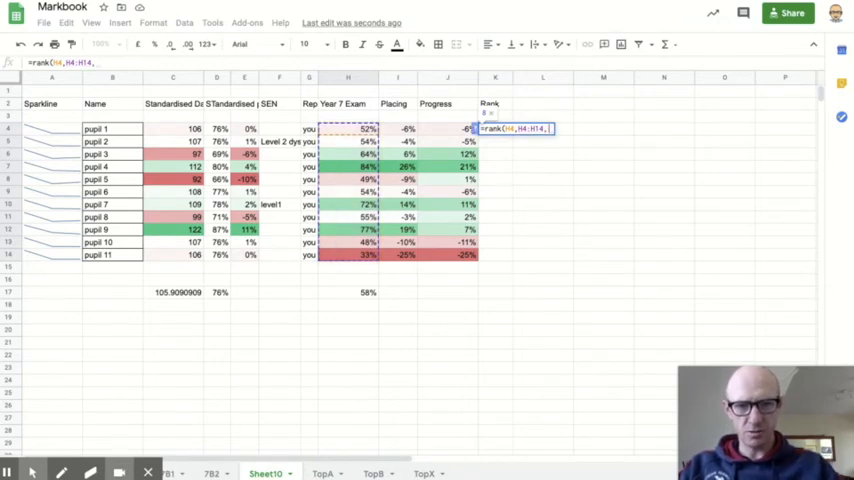
{"action": "type", "text": "False)"}
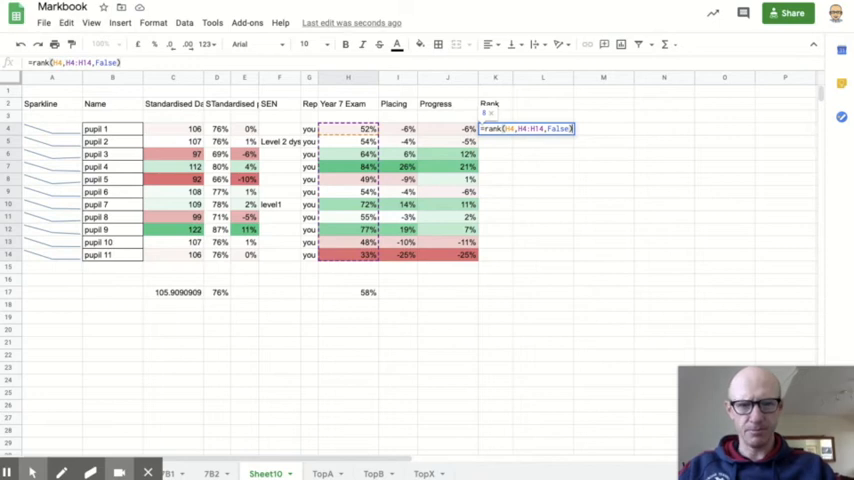
{"action": "key", "text": "Return"}
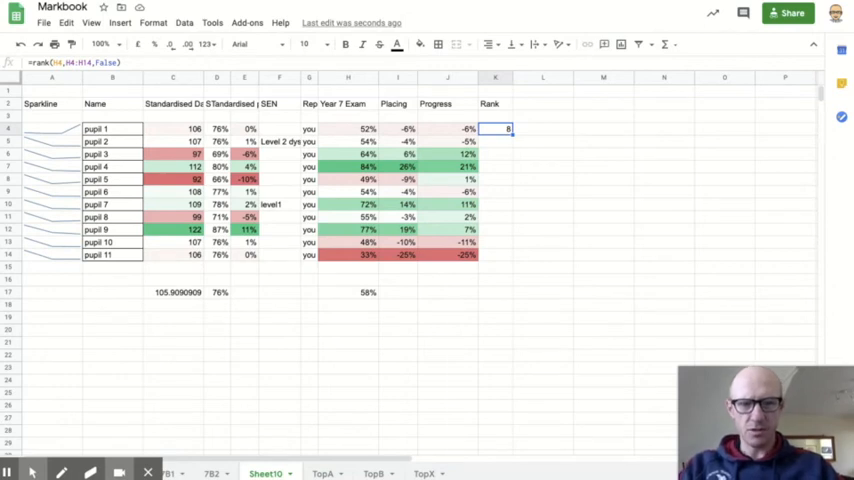
{"action": "mouse_move", "coordinate": [496, 252]}
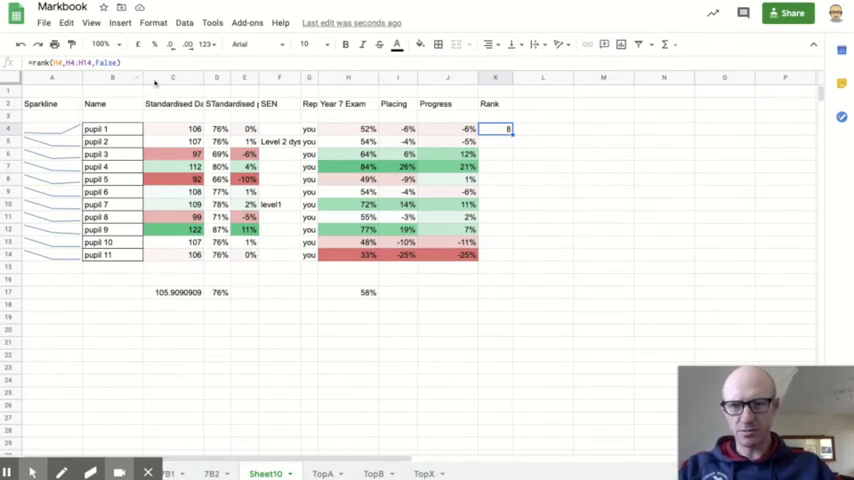
{"action": "mouse_move", "coordinate": [492, 266]}
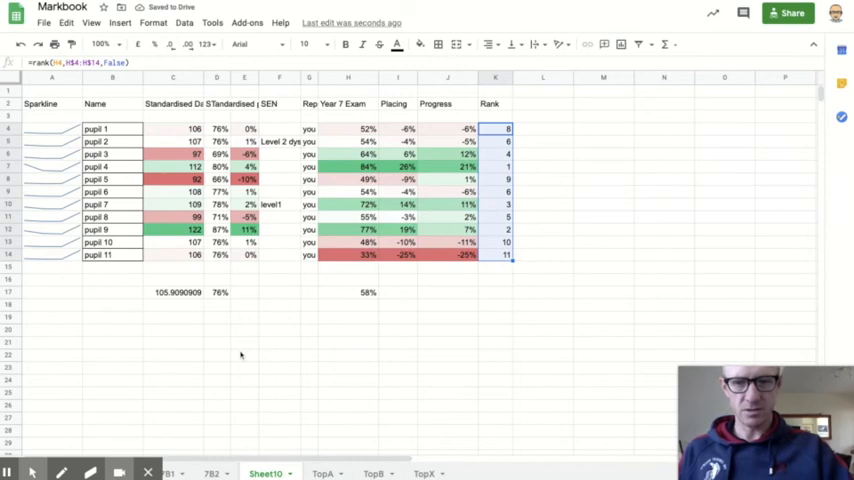
- Insert a blank column to the left of the standardised scores for a second rank
{"action": "left_click", "coordinate": [496, 180]}
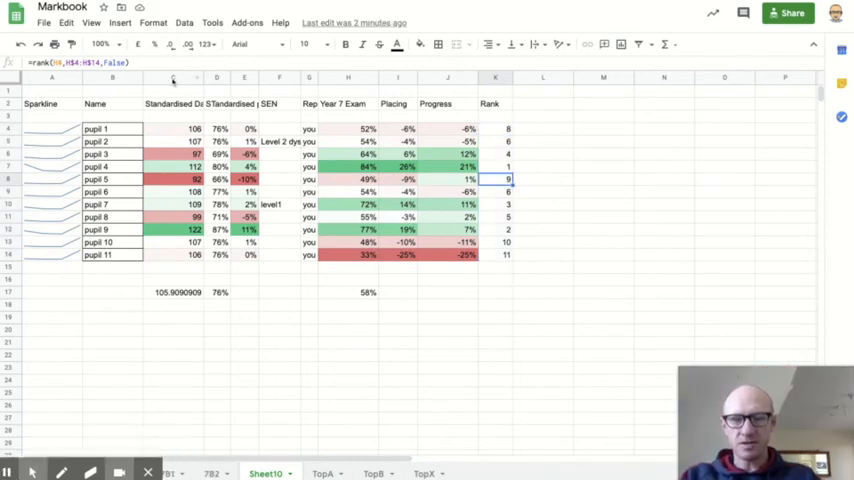
{"action": "left_click", "coordinate": [172, 78]}
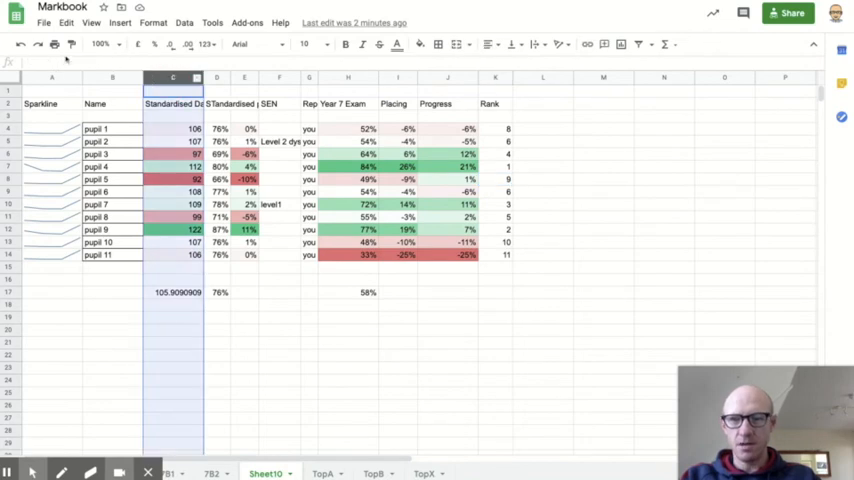
{"action": "left_click", "coordinate": [118, 24]}
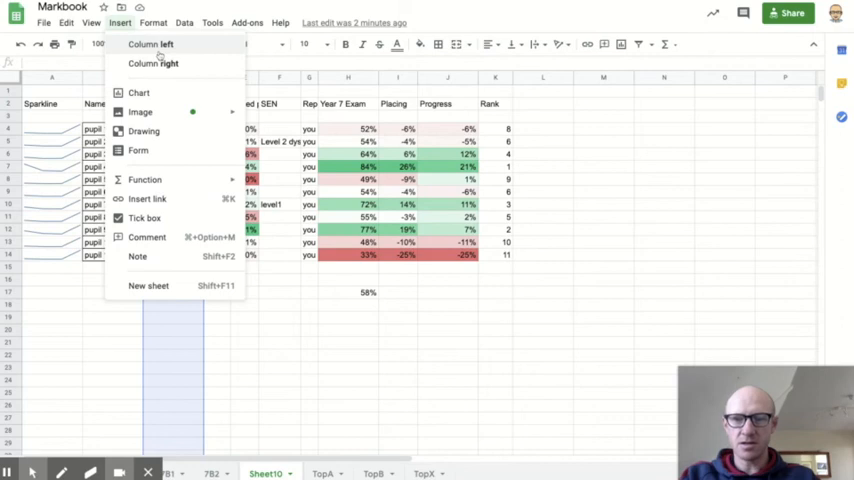
{"action": "left_click", "coordinate": [150, 44]}
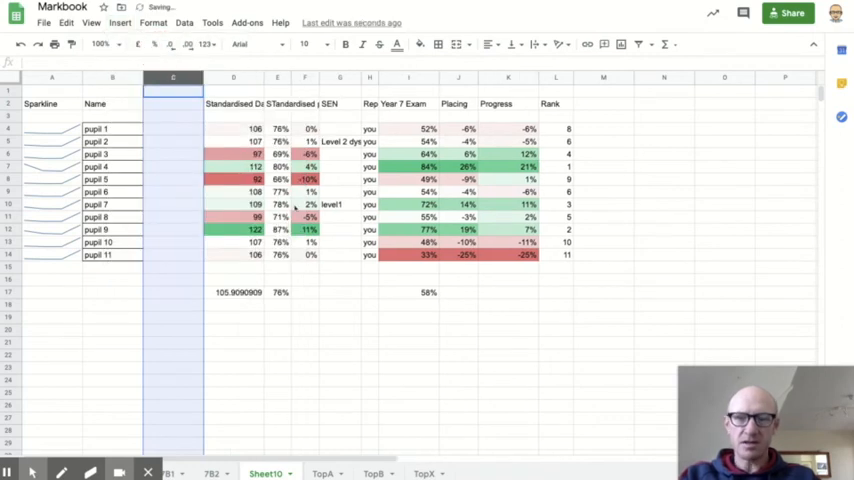
- Enter =rank(D4,D$4:D$14,false) beside pupil 1 and fill it down to row 14
{"action": "left_click", "coordinate": [556, 128]}
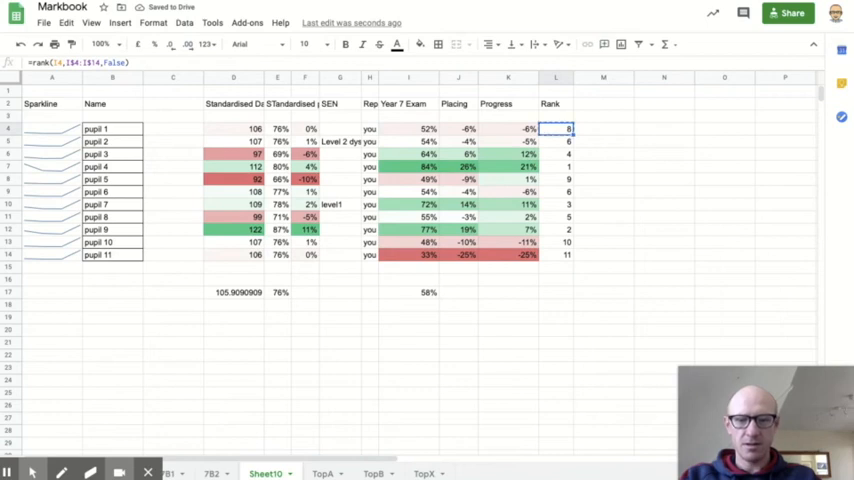
{"action": "left_click", "coordinate": [172, 128]}
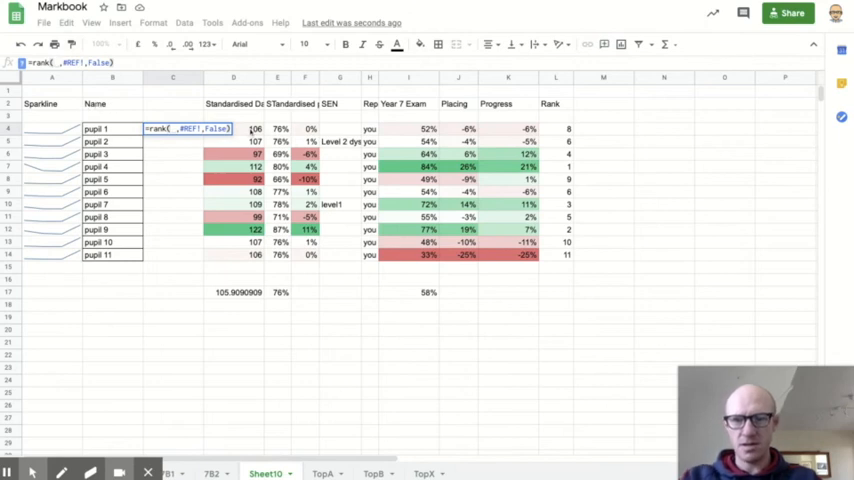
{"action": "type", "text": "DB"}
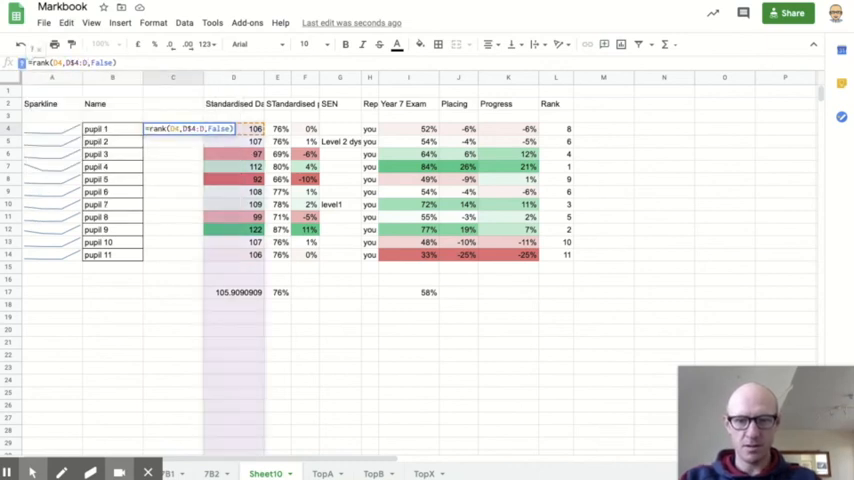
{"action": "type", "text": "$14"}
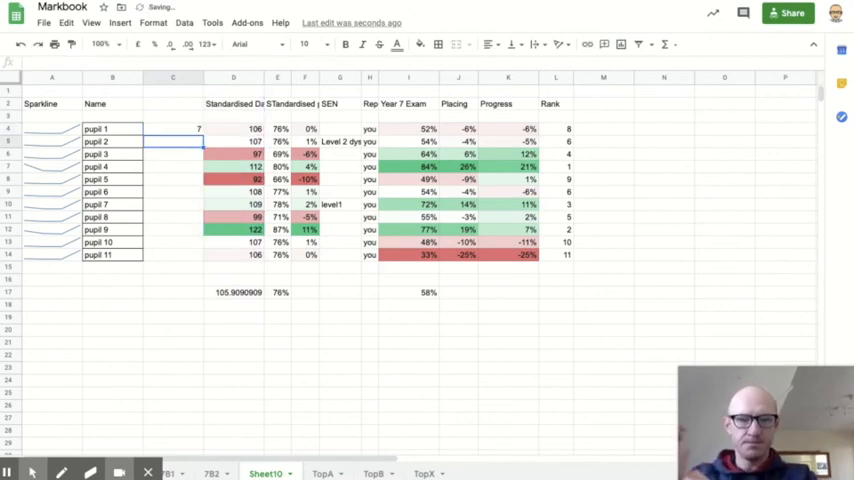
{"action": "left_click", "coordinate": [172, 128]}
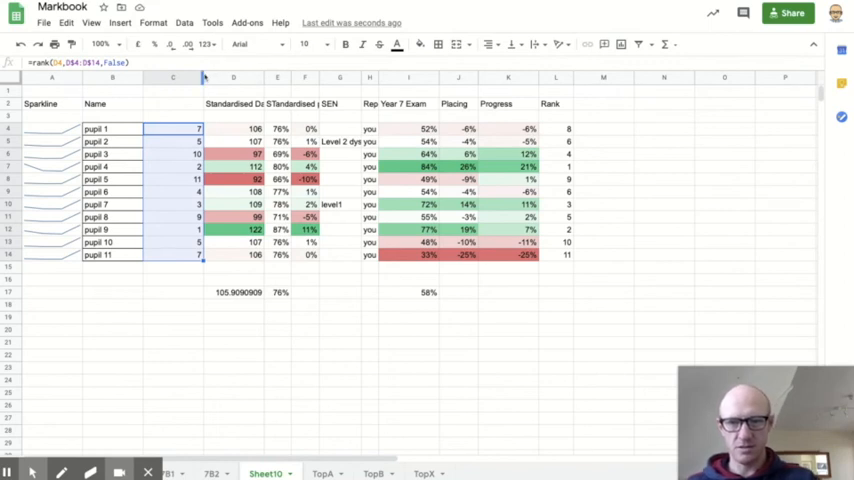
{"action": "left_click", "coordinate": [172, 76]}
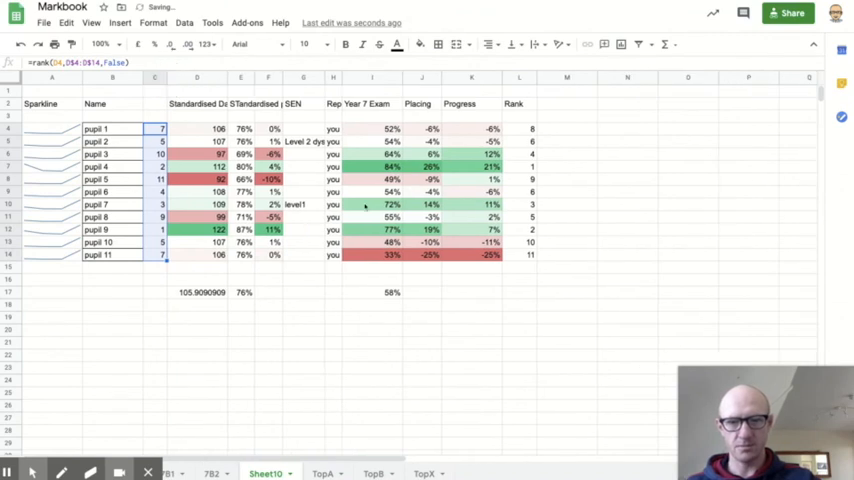
{"action": "left_click", "coordinate": [520, 254]}
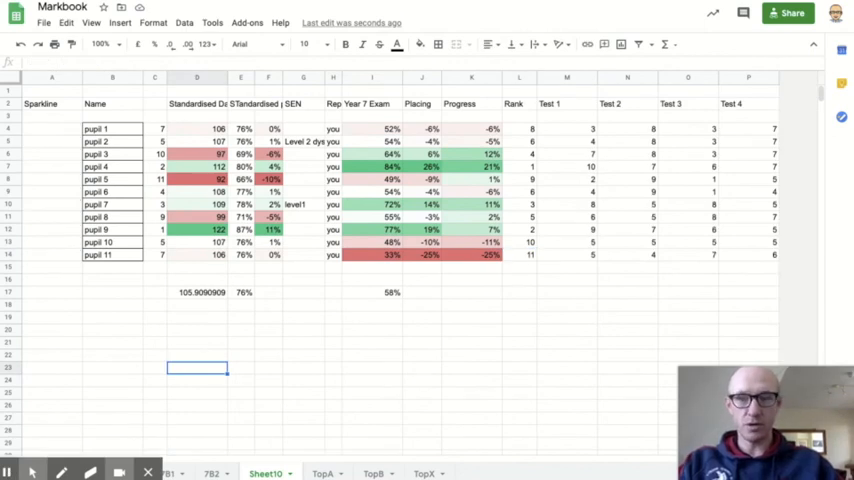
{"action": "mouse_move", "coordinate": [368, 280]}
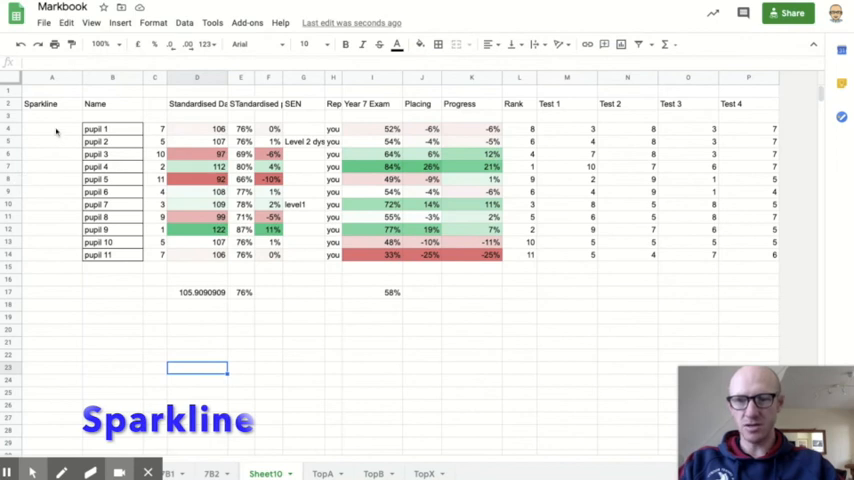
- Enter =sparkline(M4:P4) in A4 for pupil 1's four test scores and fill it down to every pupil
{"action": "left_click", "coordinate": [52, 128]}
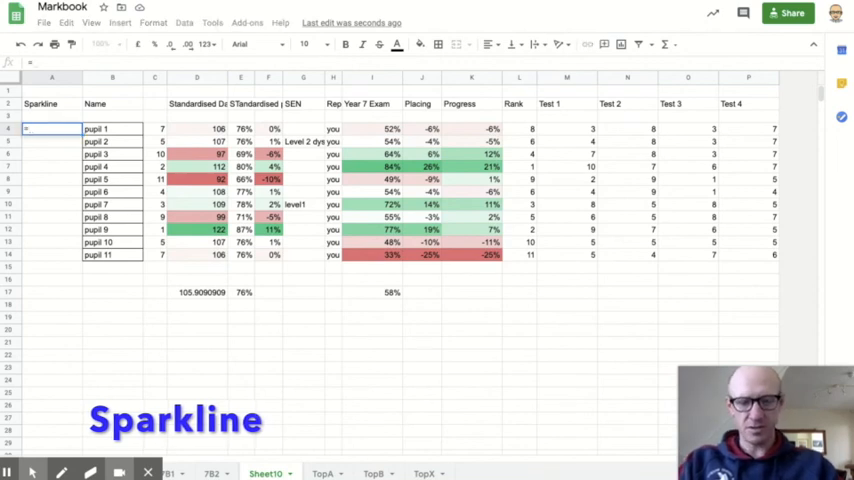
{"action": "type", "text": "=sparkl"}
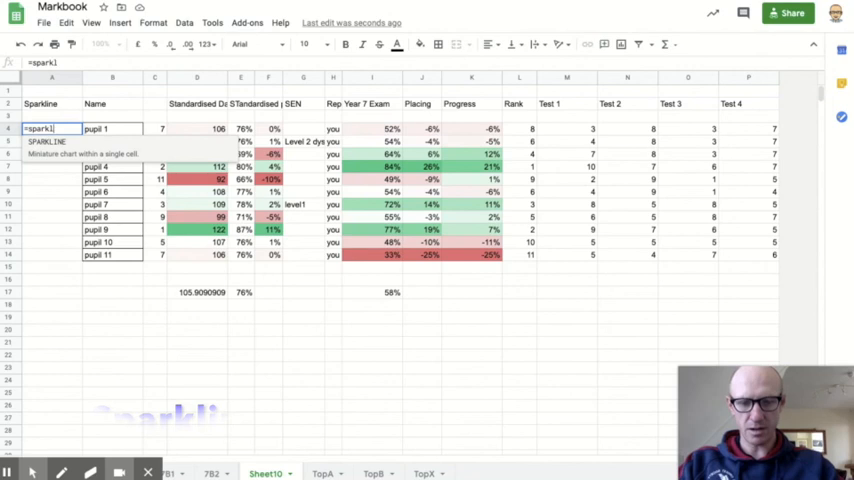
{"action": "type", "text": "ine("}
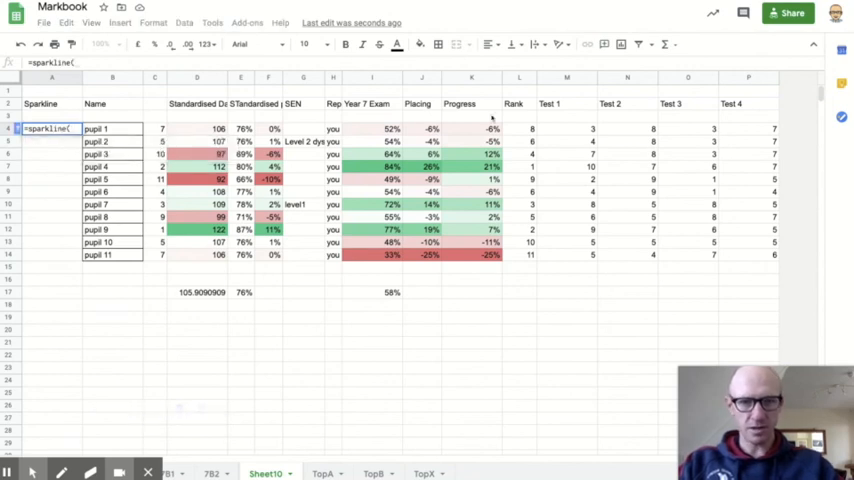
{"action": "left_click", "coordinate": [566, 128]}
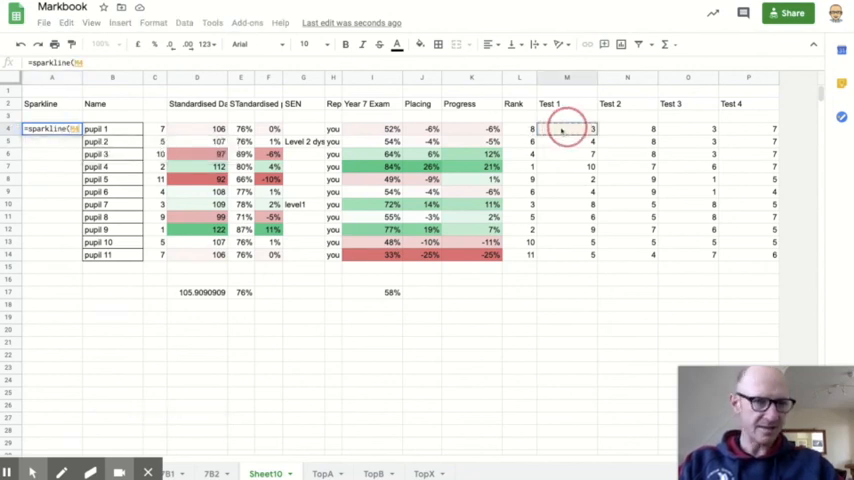
{"action": "left_click_drag", "start_coordinate": [568, 128], "coordinate": [748, 128]}
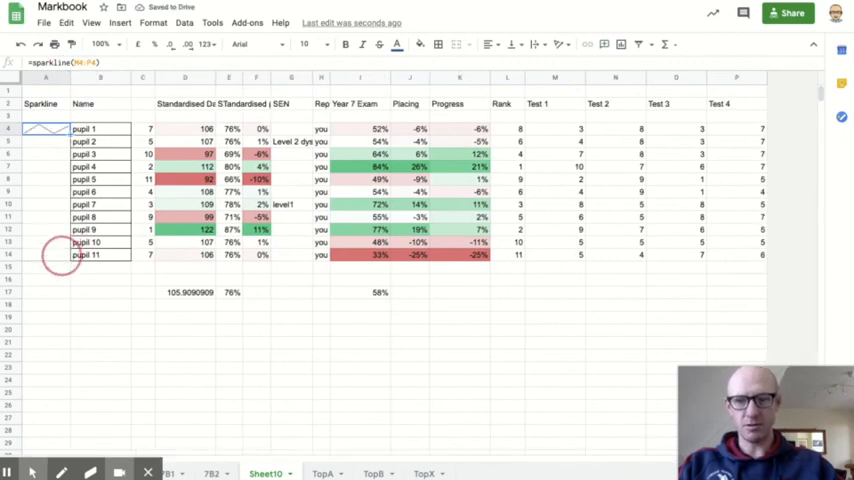
{"action": "left_click", "coordinate": [100, 304]}
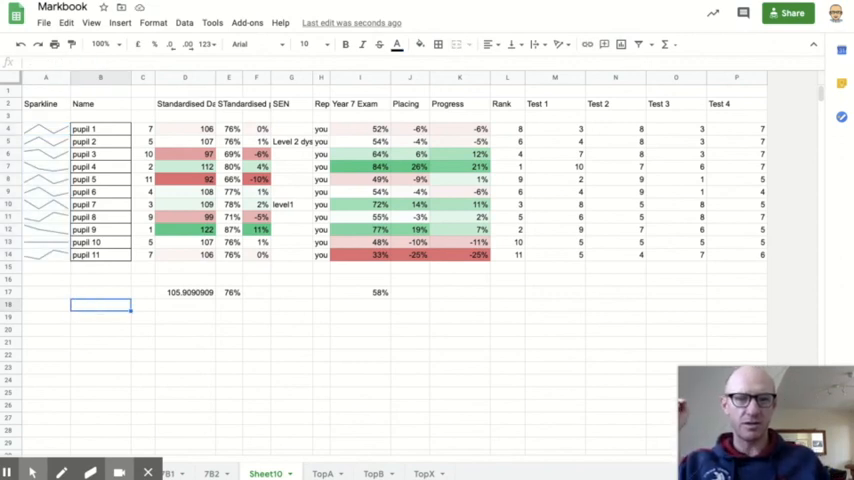
{"action": "mouse_move", "coordinate": [140, 348]}
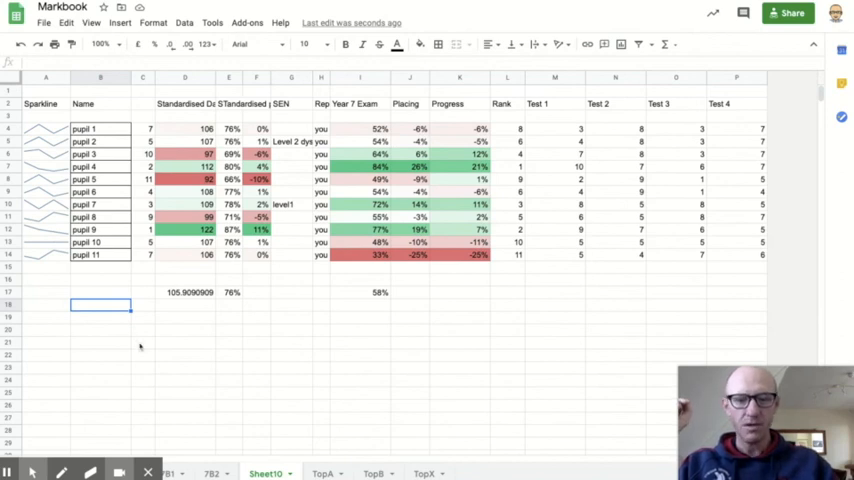